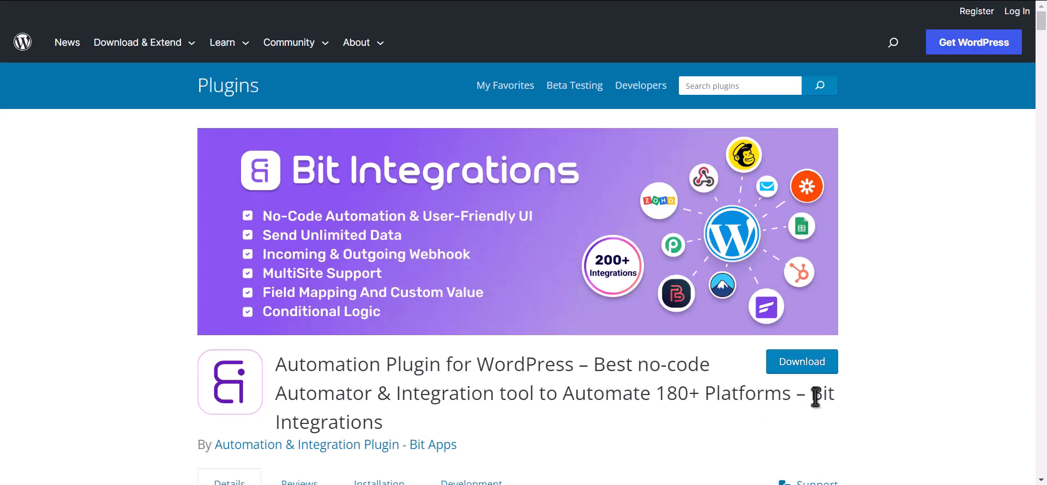
Choose WPFunnels as the trigger (search 'WP'), copy its webhook URL and fetch test data
double_click(823, 393)
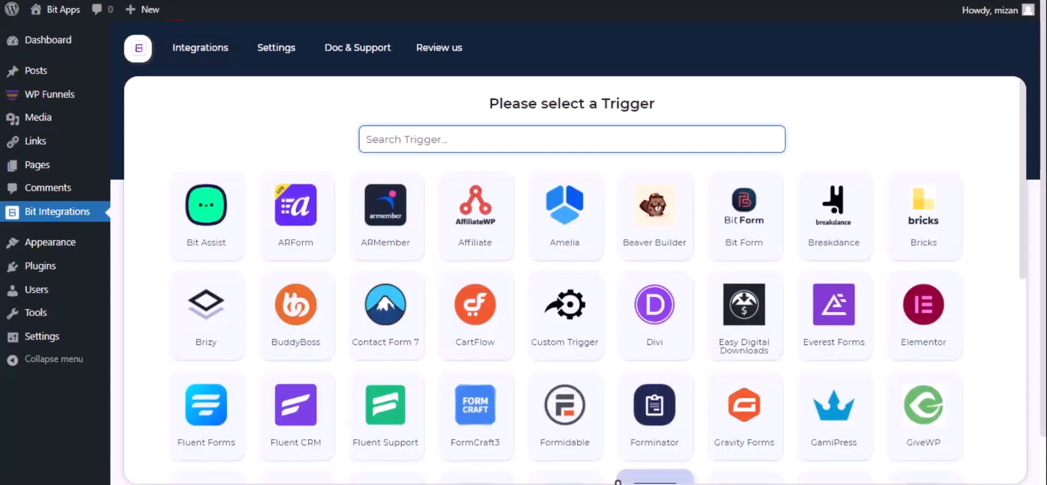
type("WP")
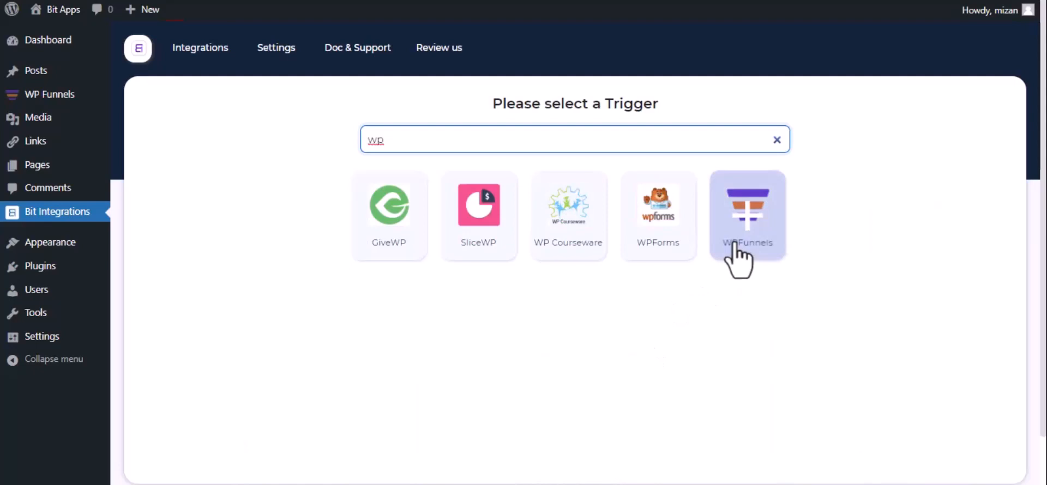
left_click(748, 213)
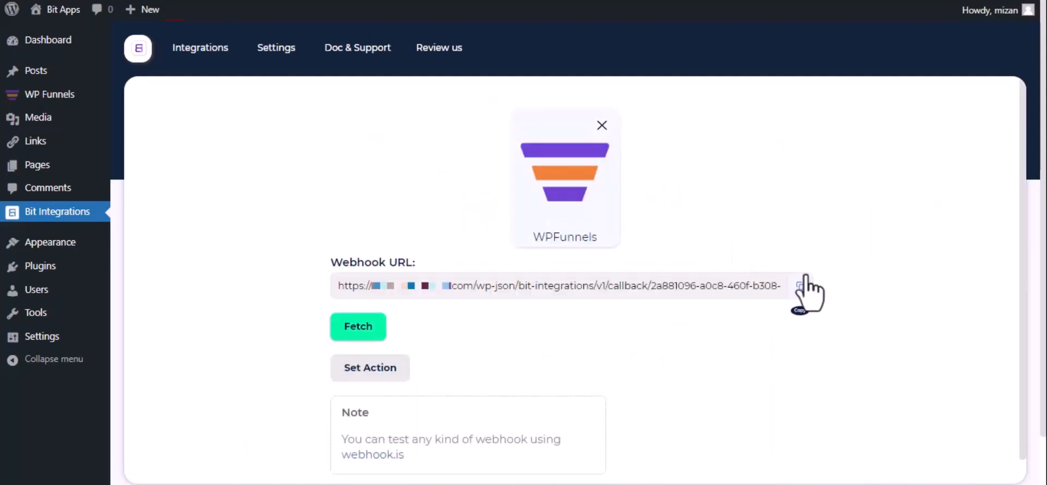
left_click(800, 285)
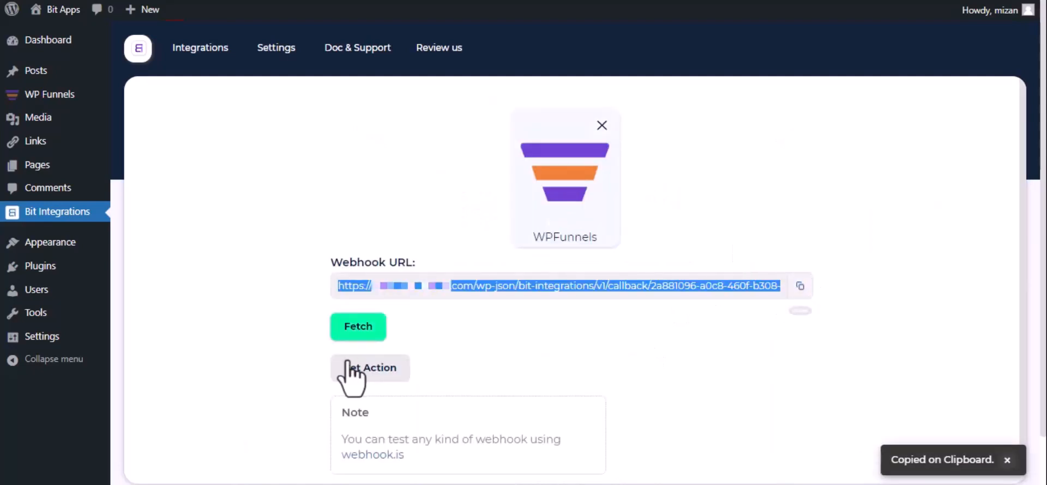
left_click(358, 327)
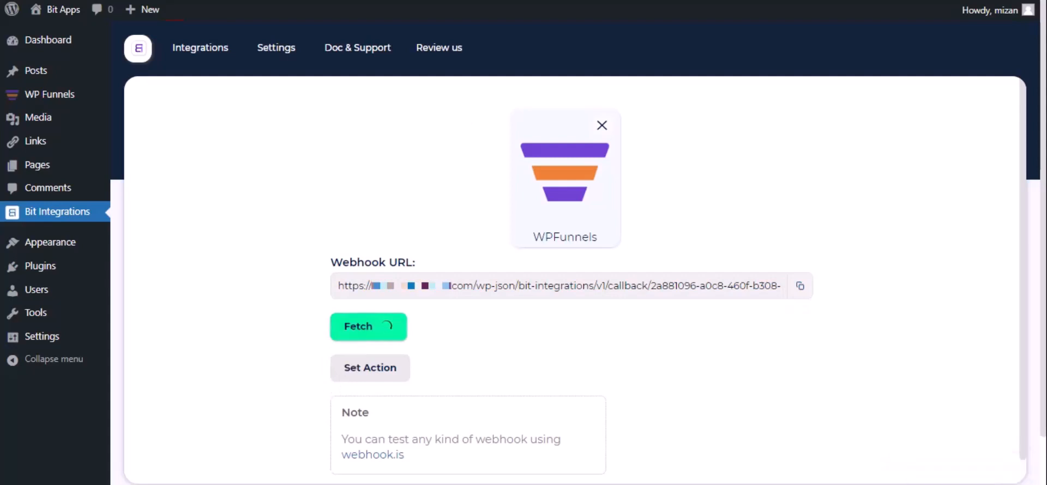
Edit the eBook Elementor funnel and reach its Webhook settings from the three-dot menu
left_click(49, 94)
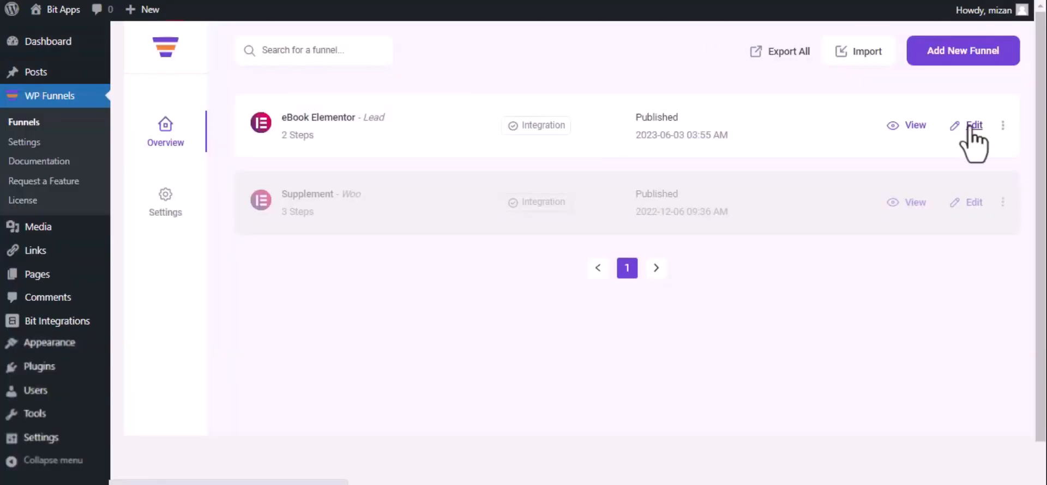
left_click(975, 124)
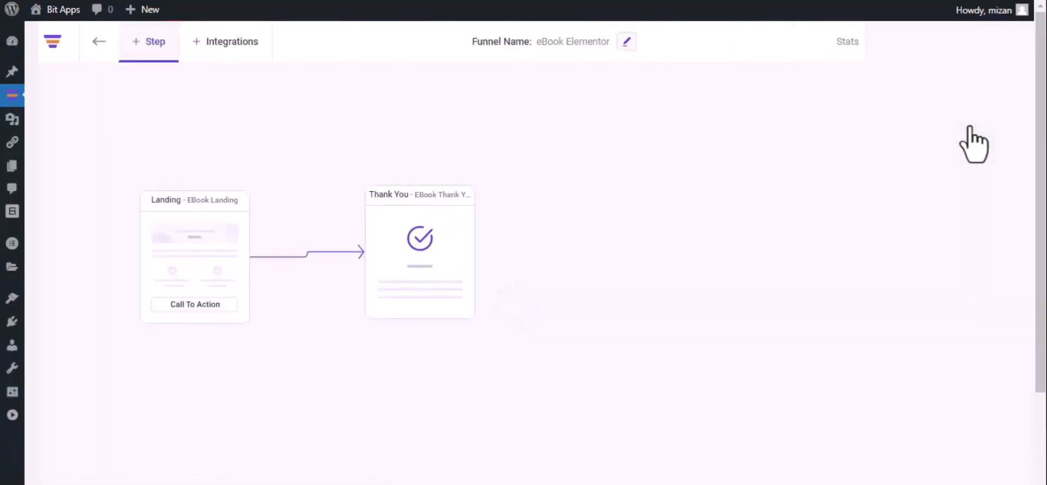
left_click(1026, 42)
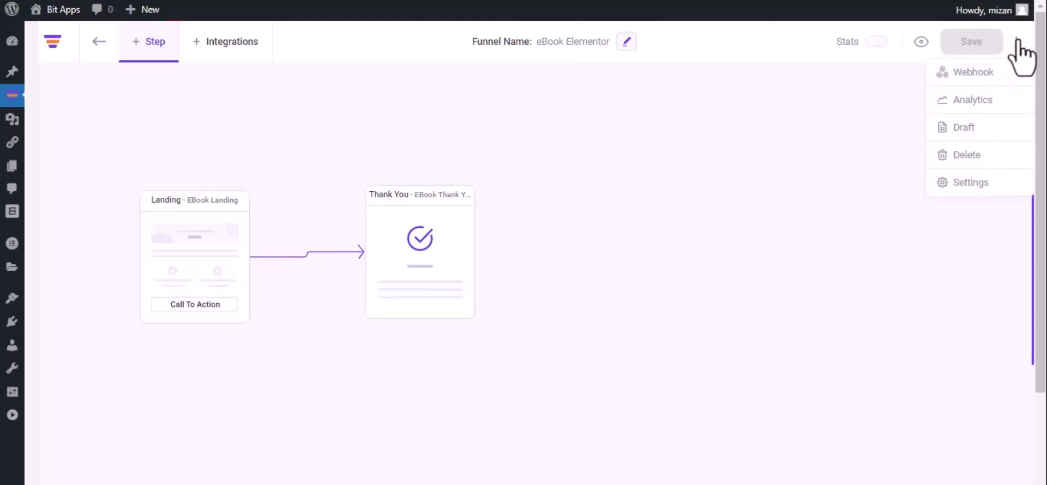
left_click(973, 99)
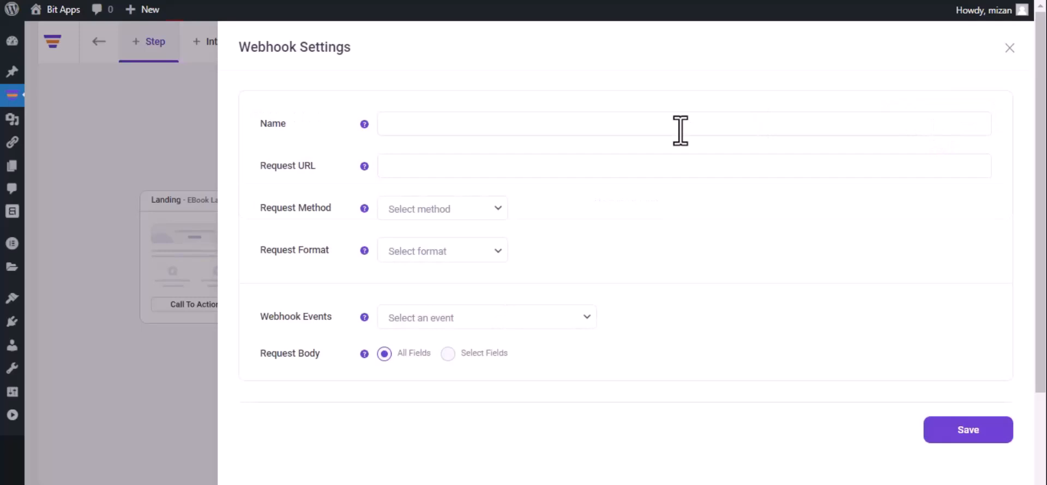
Save webhook 'Bit Integrations': POST, JSON, event After Optin Form Submitted (eBook Landing)
type("Bit")
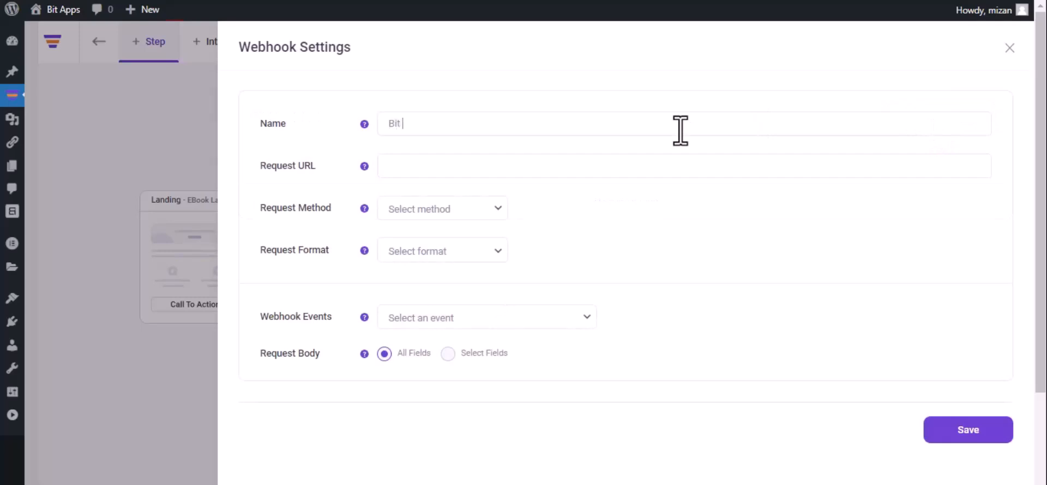
type("Integ")
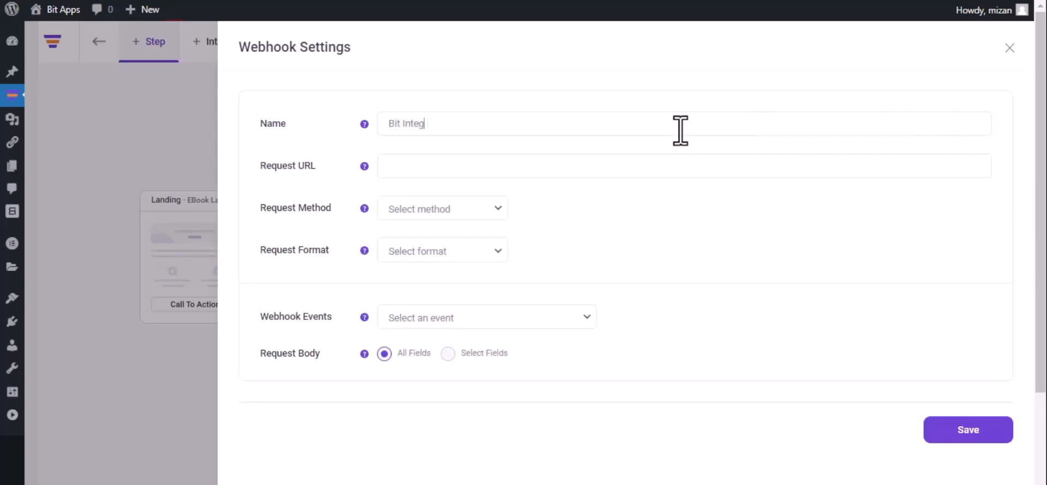
type("rations")
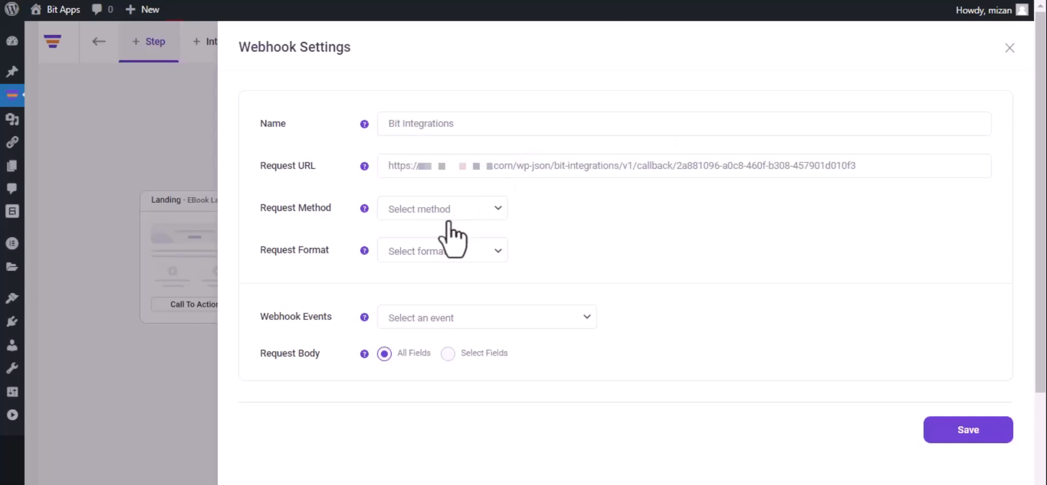
left_click(441, 209)
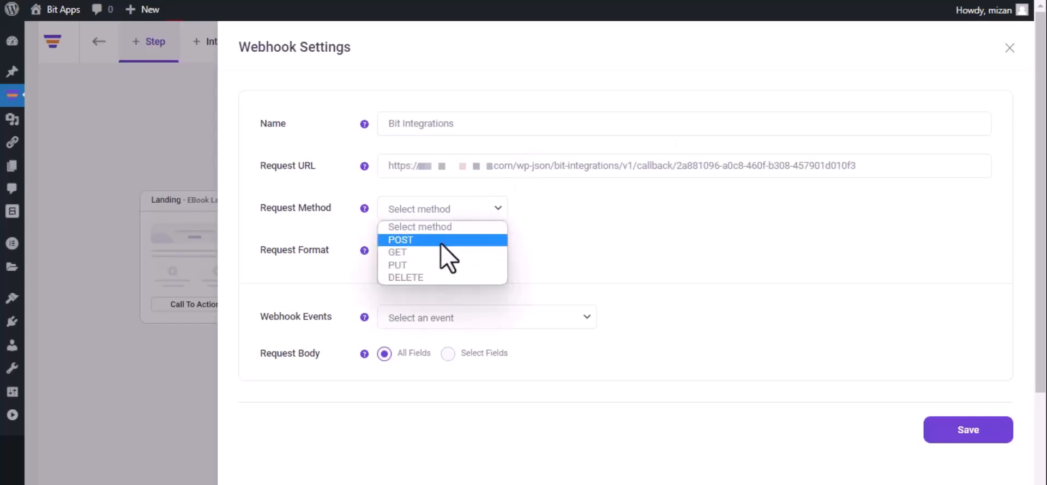
left_click(401, 240)
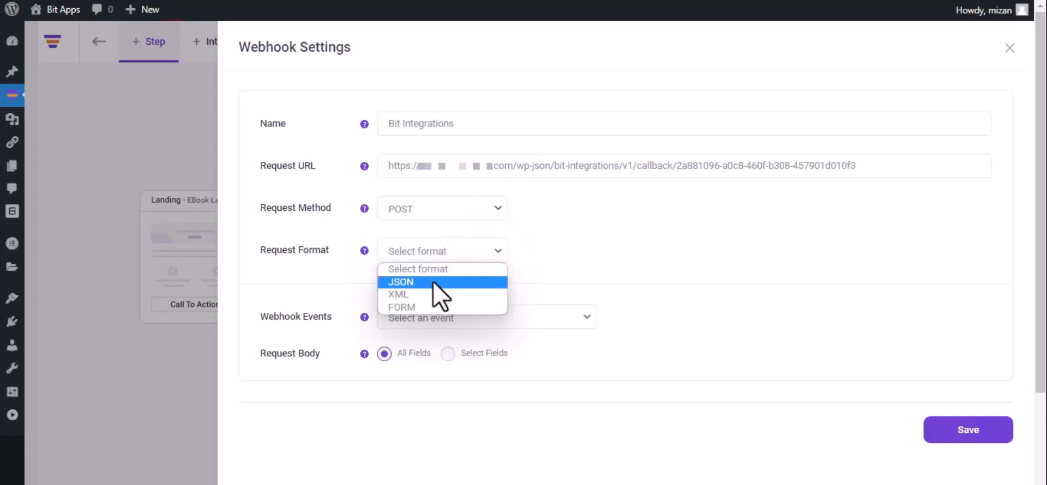
left_click(400, 282)
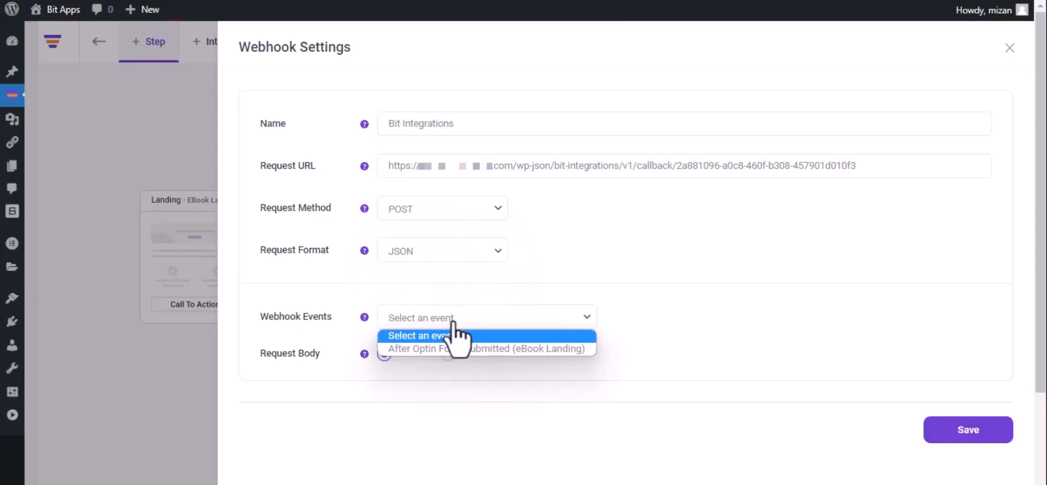
left_click(484, 349)
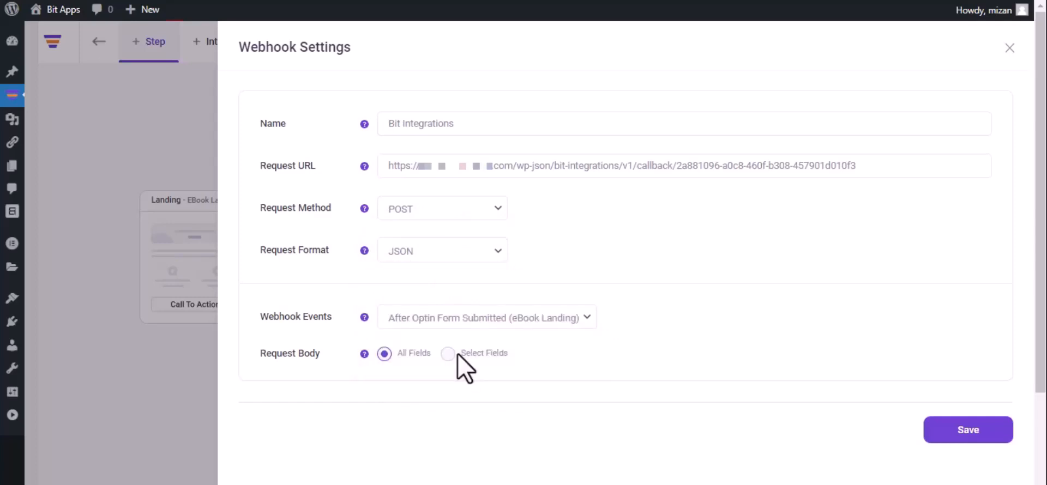
mouse_move(967, 429)
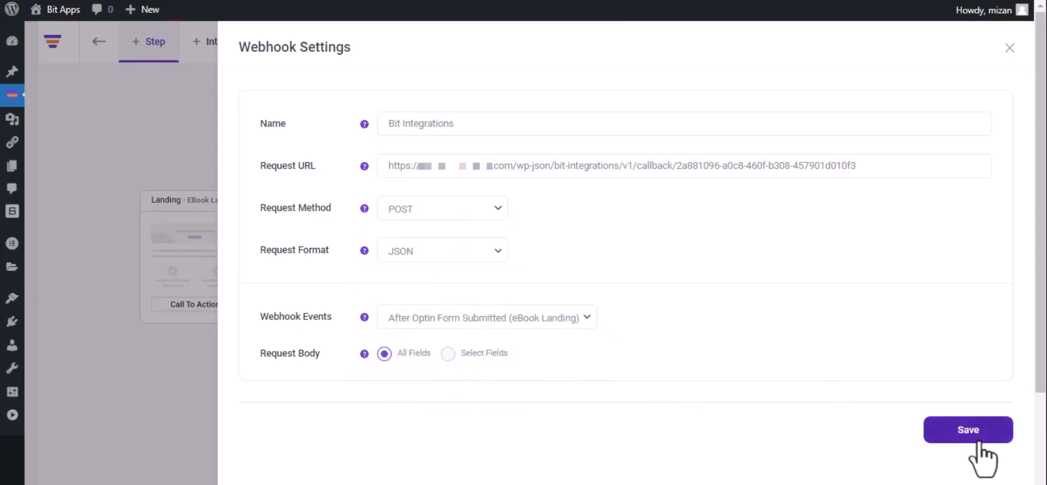
left_click(968, 430)
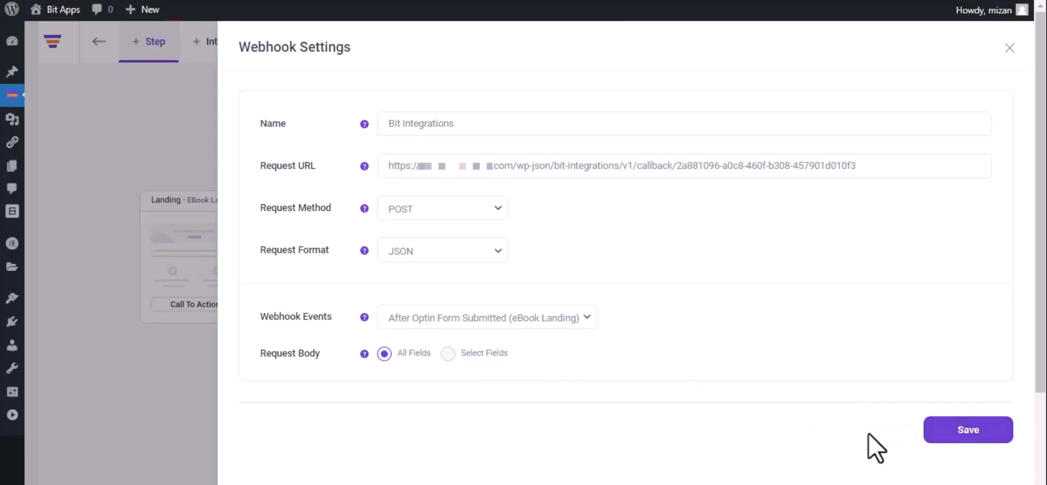
left_click(967, 430)
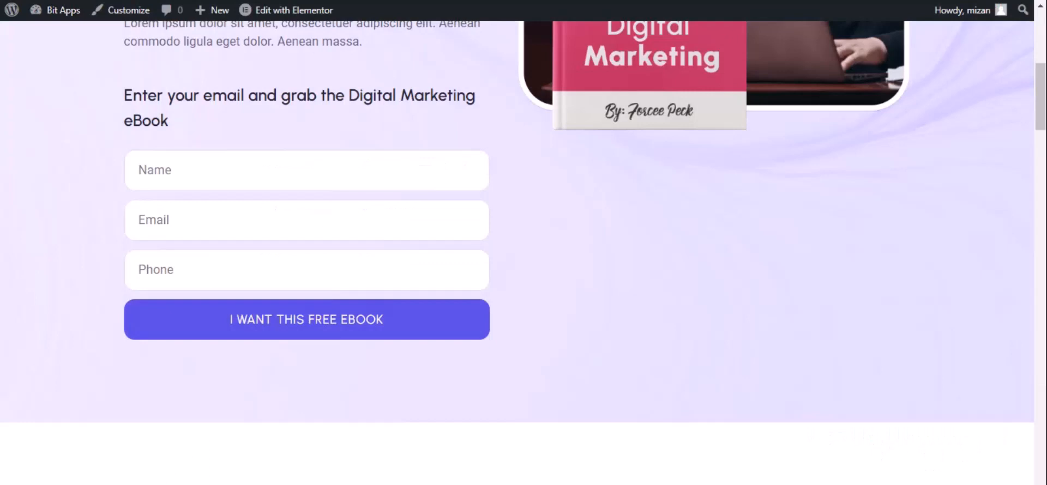
left_click(306, 169)
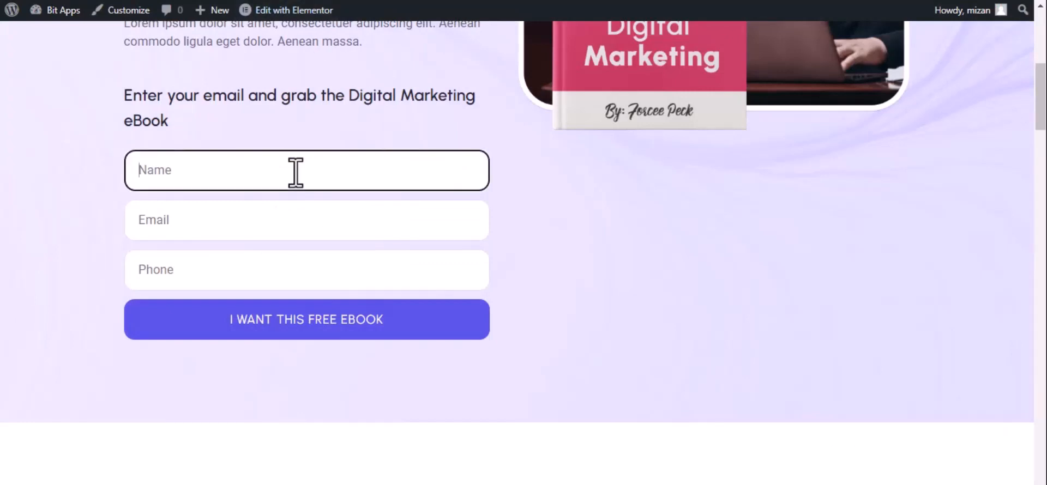
type("Bit Inr")
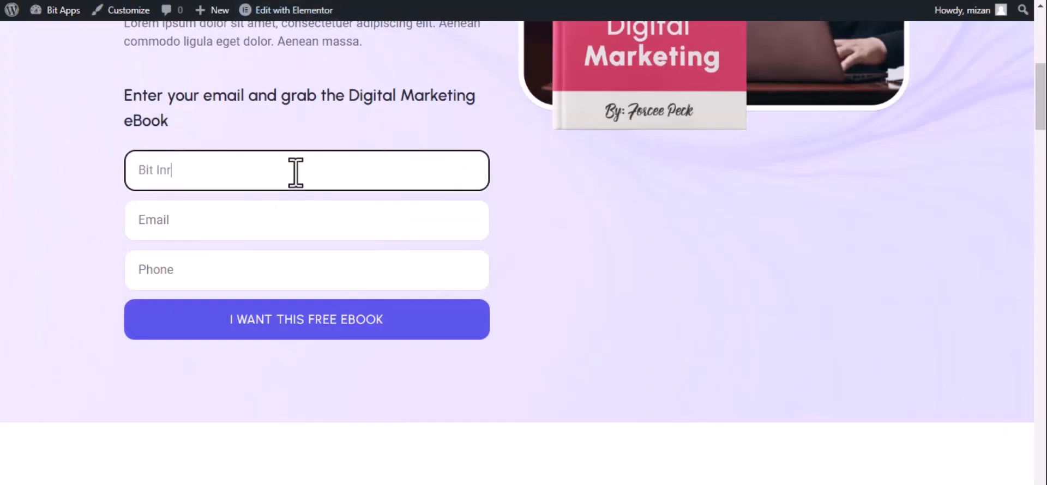
type("egrations")
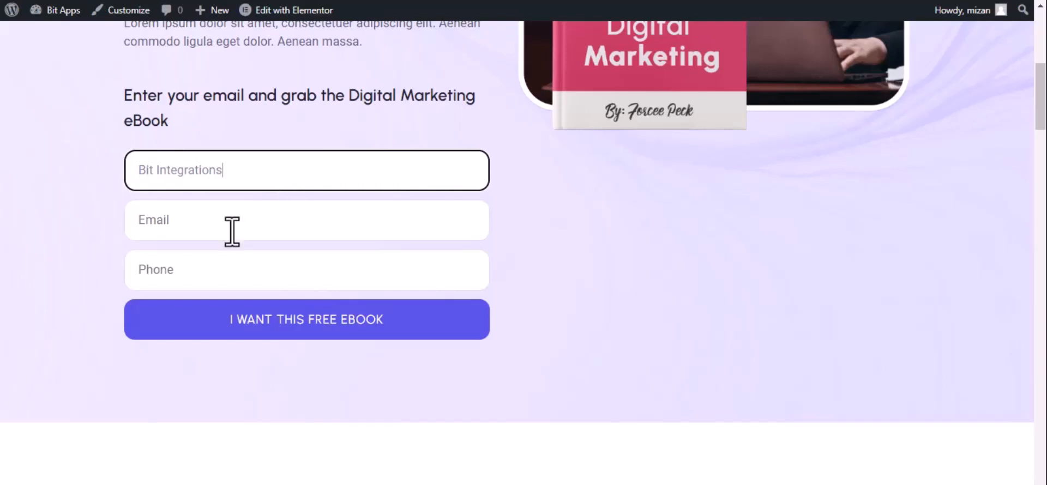
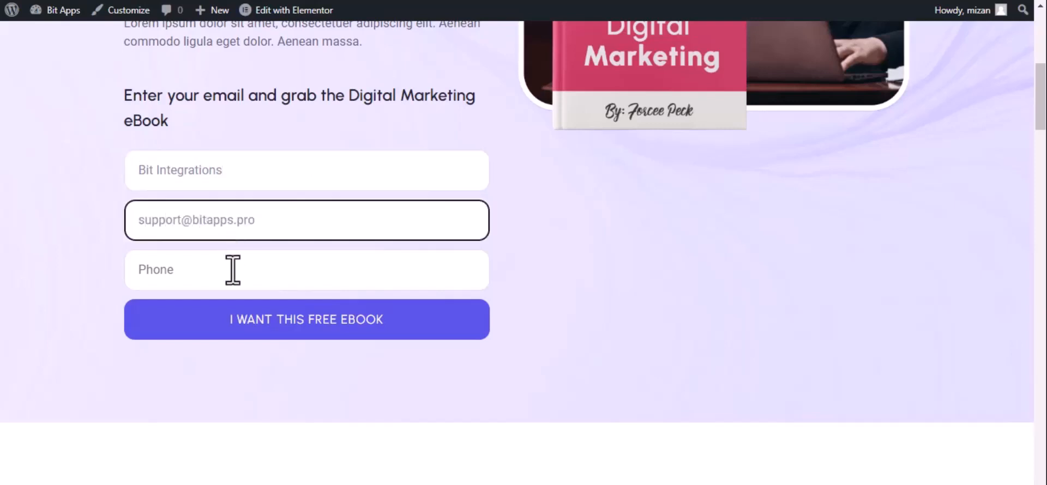
type("444555666")
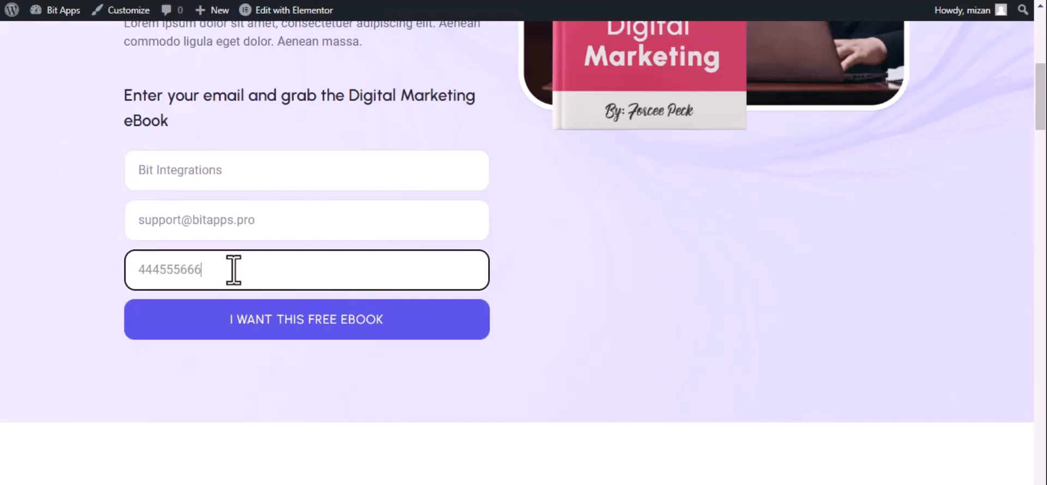
left_click(306, 320)
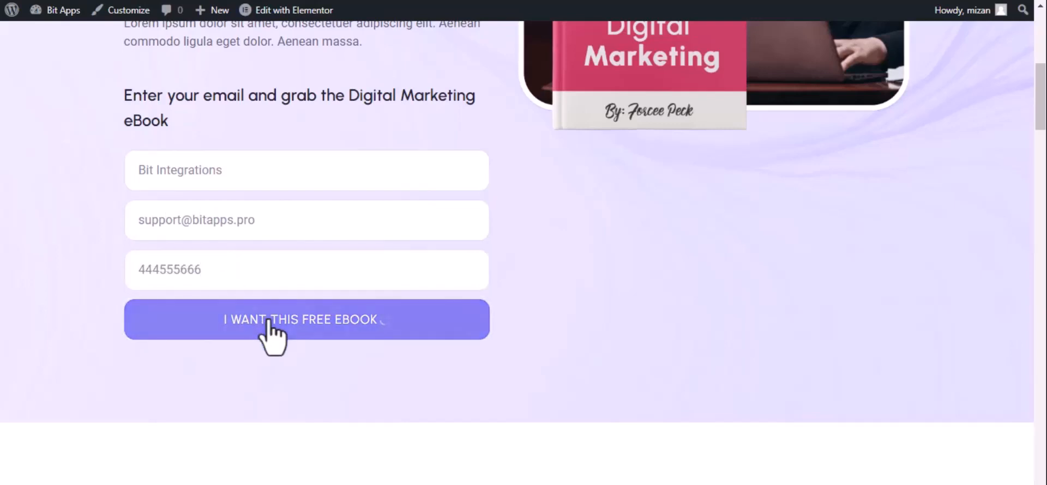
Back in Bit Integrations, view the fetched submission fields and proceed to Set Action
left_click(306, 320)
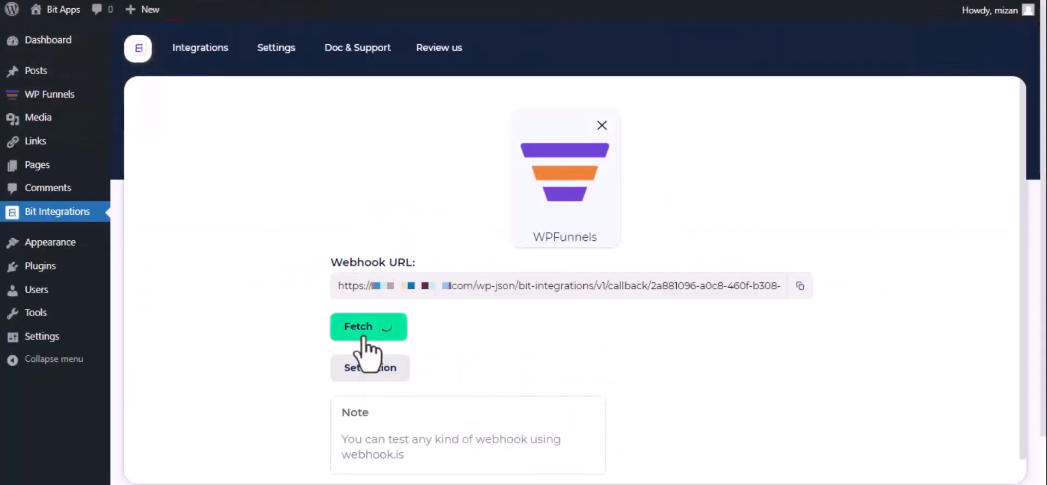
left_click(367, 326)
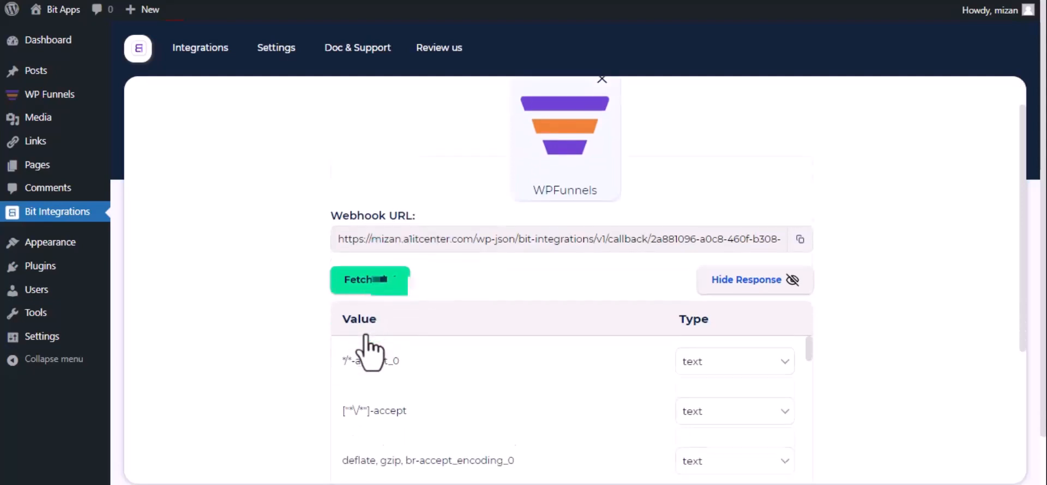
scroll("down", 3)
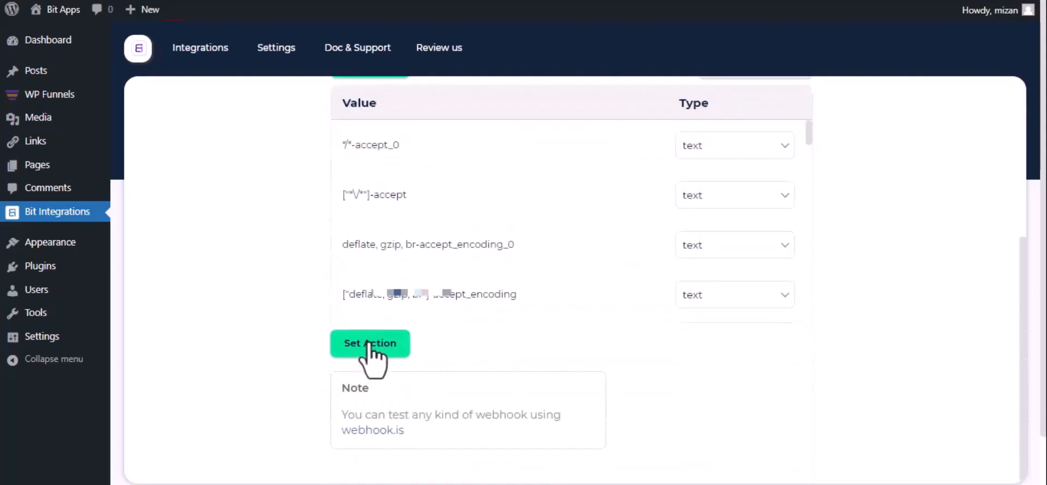
left_click(370, 344)
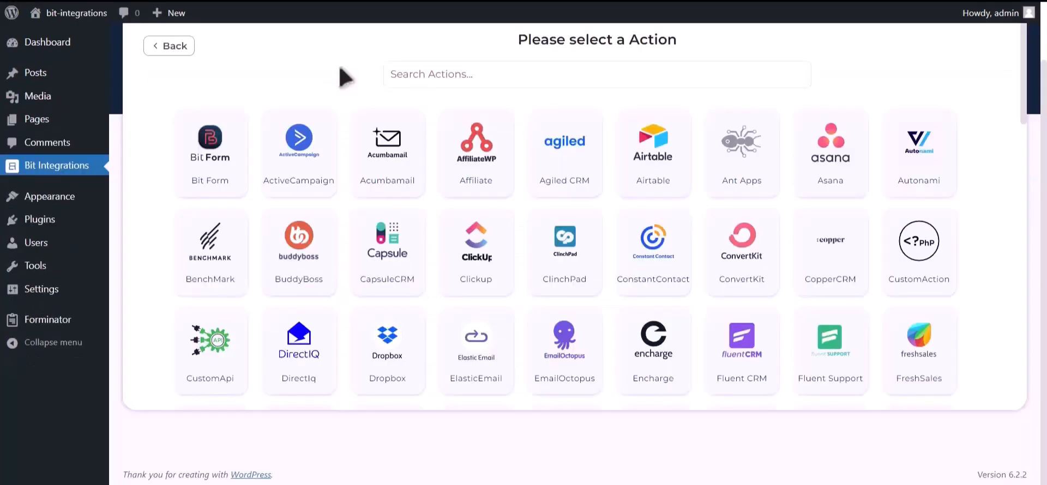
Search 'google calendar', choose Google Calendar as the action and go to the Google API Console
left_click(597, 74)
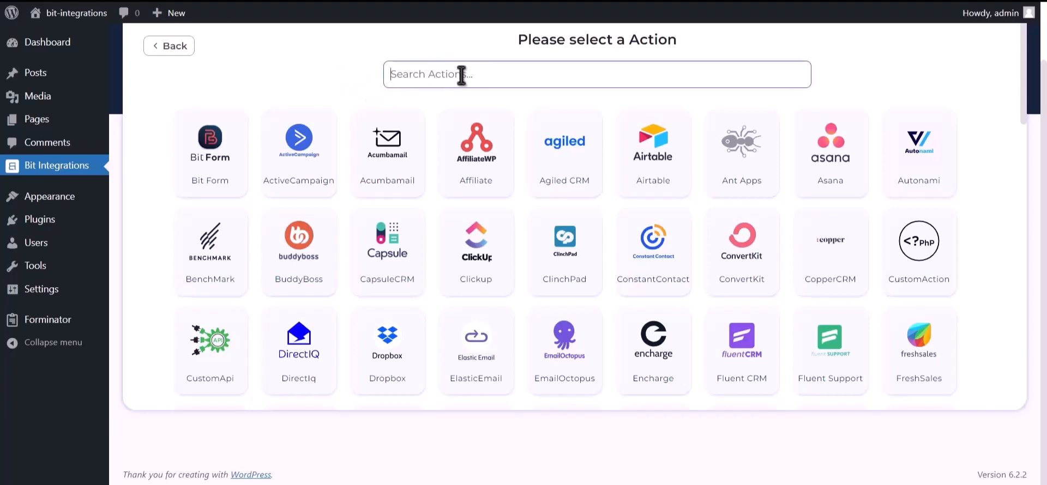
type("google c")
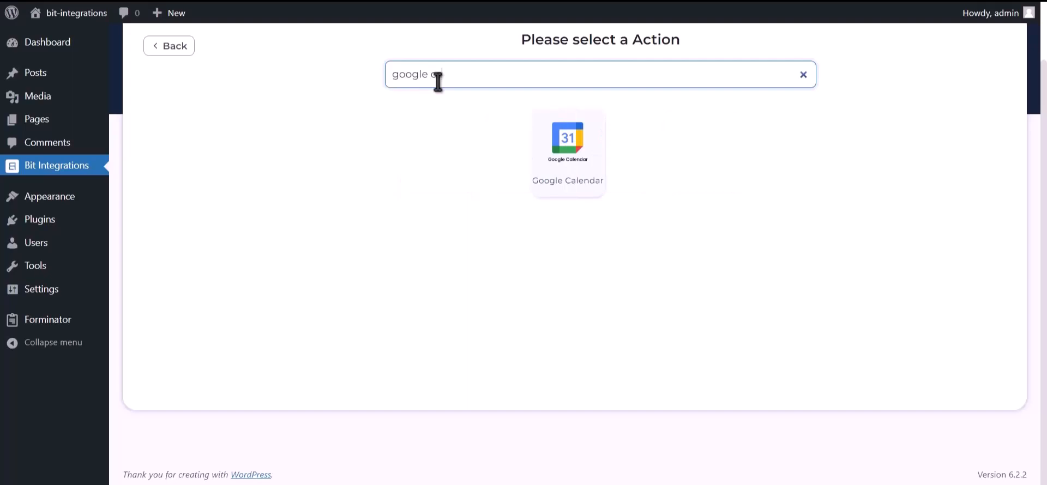
type("alendar")
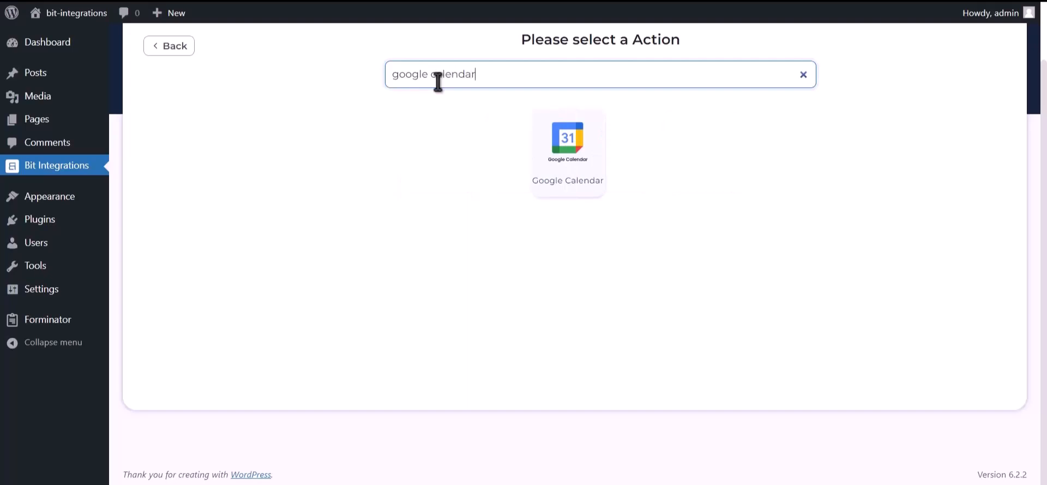
left_click(568, 142)
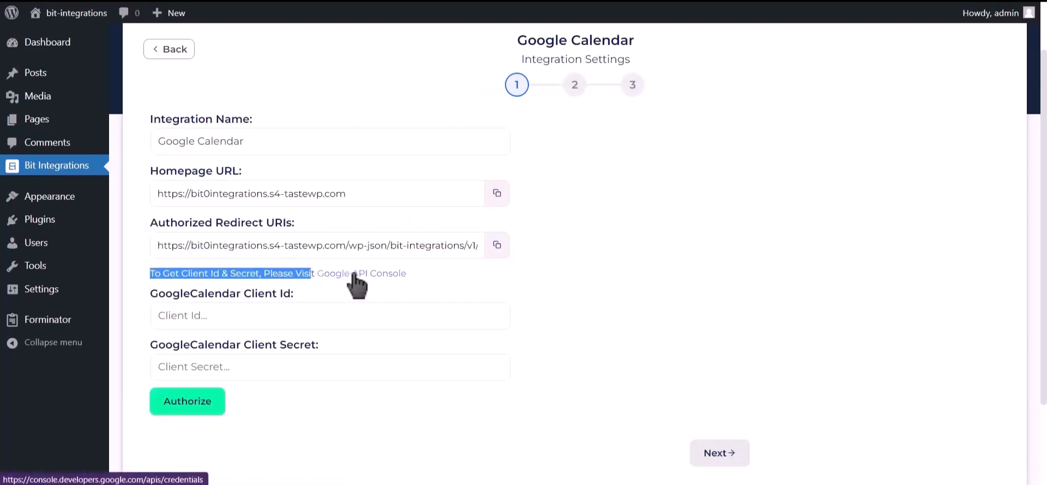
left_click(361, 274)
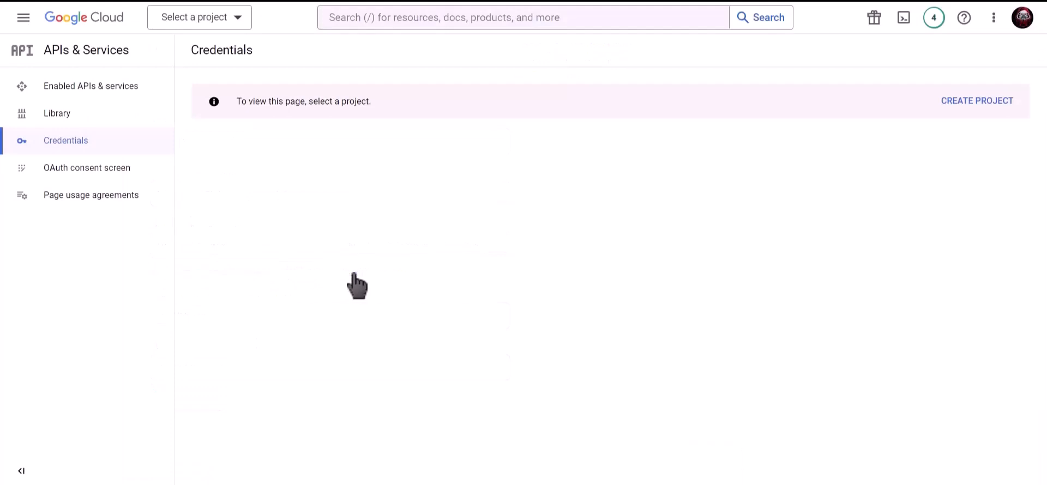
Create a new Google Cloud project named 'Bit Integrations'
left_click(976, 100)
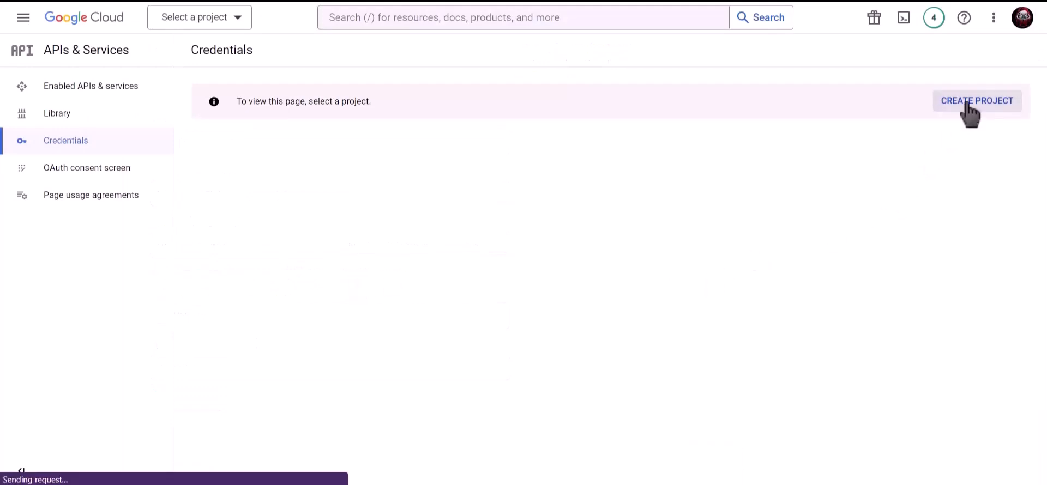
left_click(976, 101)
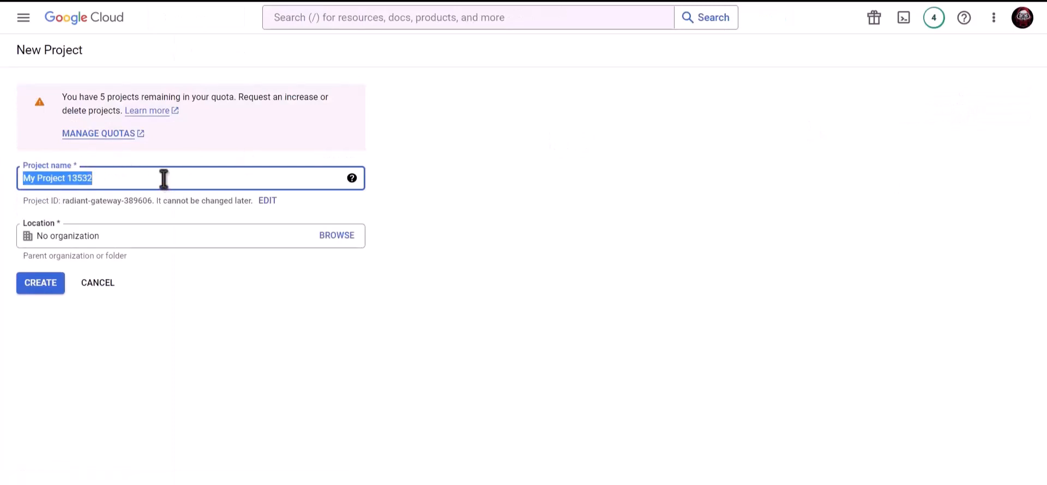
type("Bit In")
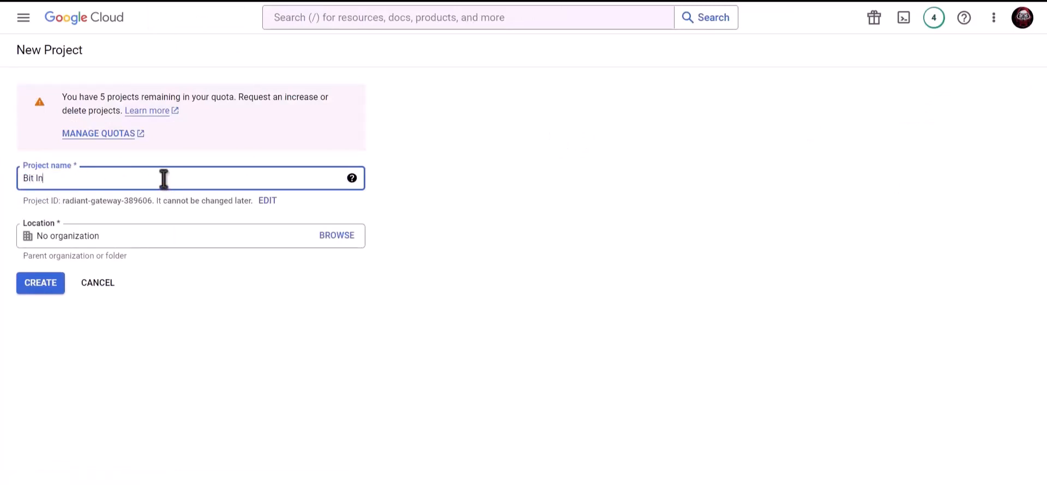
type("tegration")
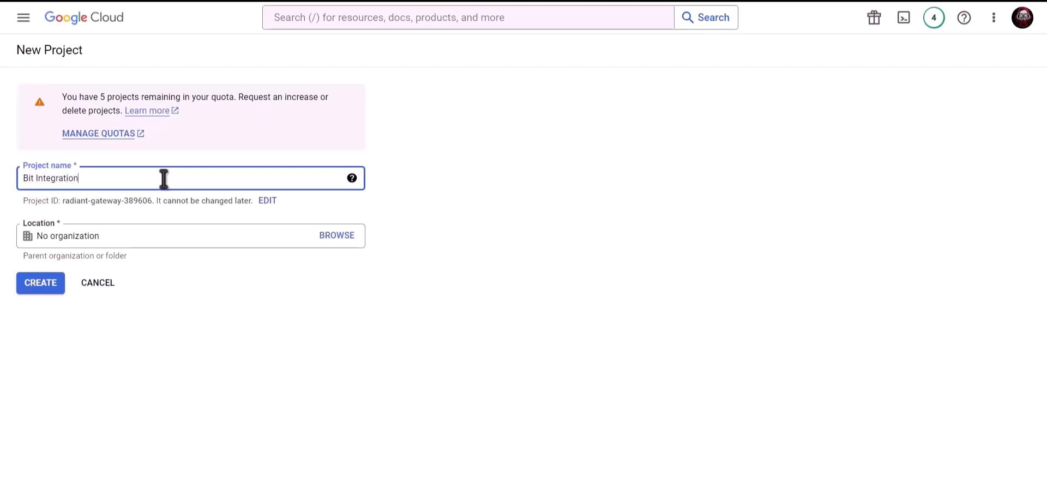
type("s")
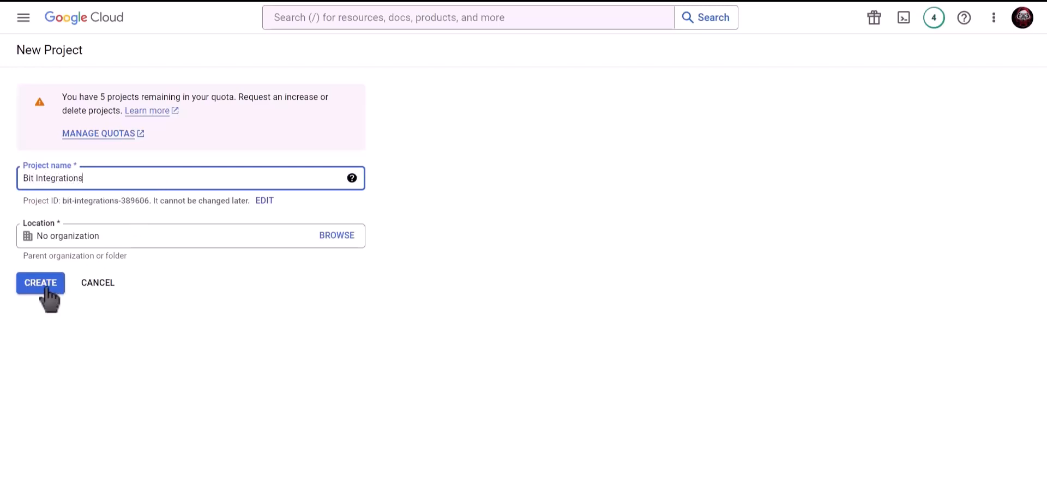
left_click(40, 284)
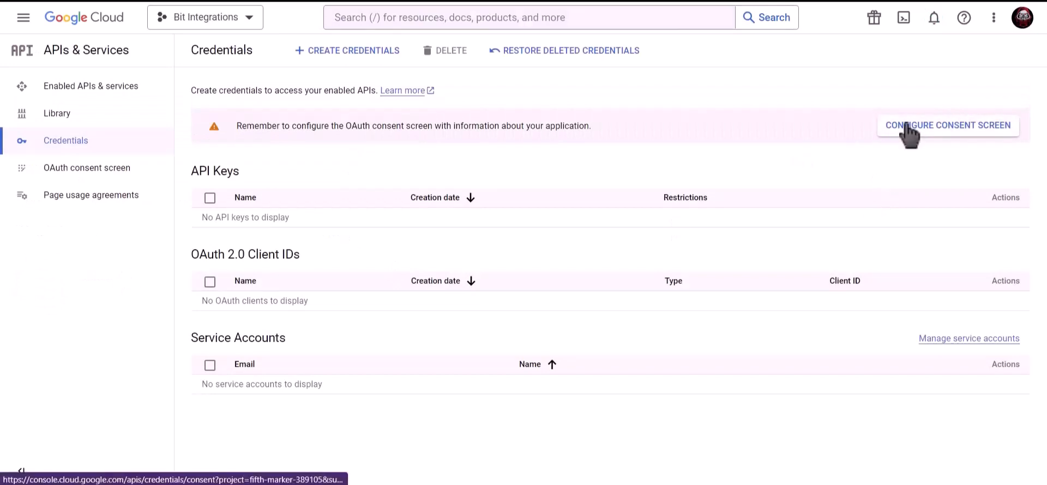
Start the OAuth consent screen with the External user type and create it
left_click(947, 124)
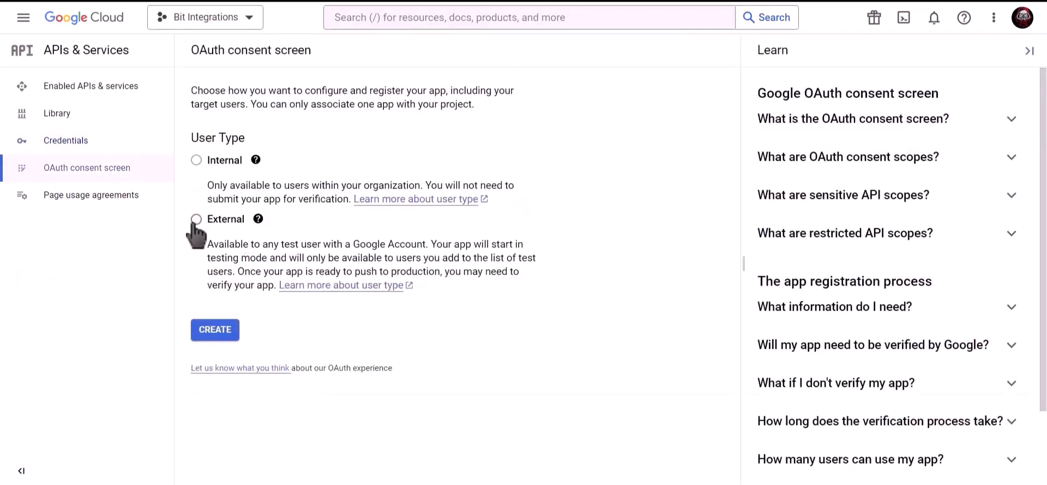
left_click(197, 219)
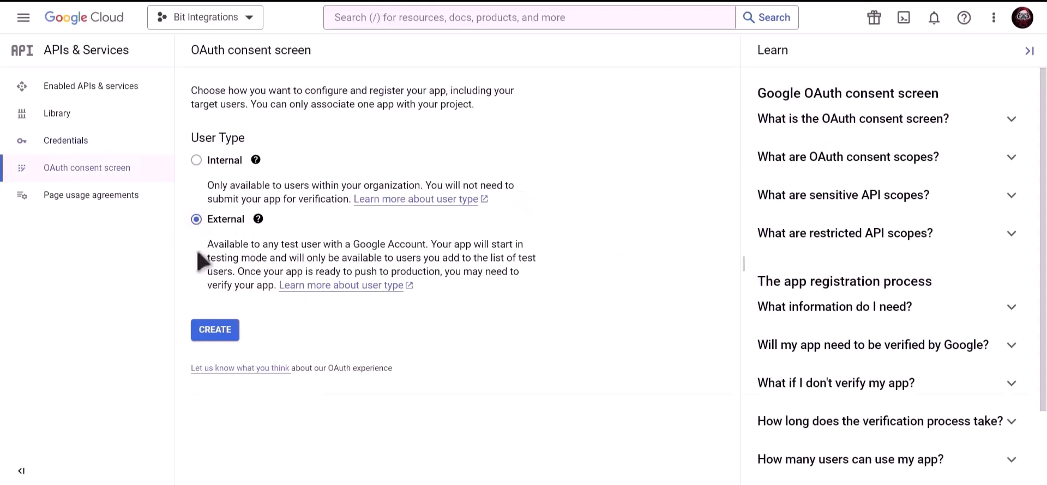
left_click(214, 330)
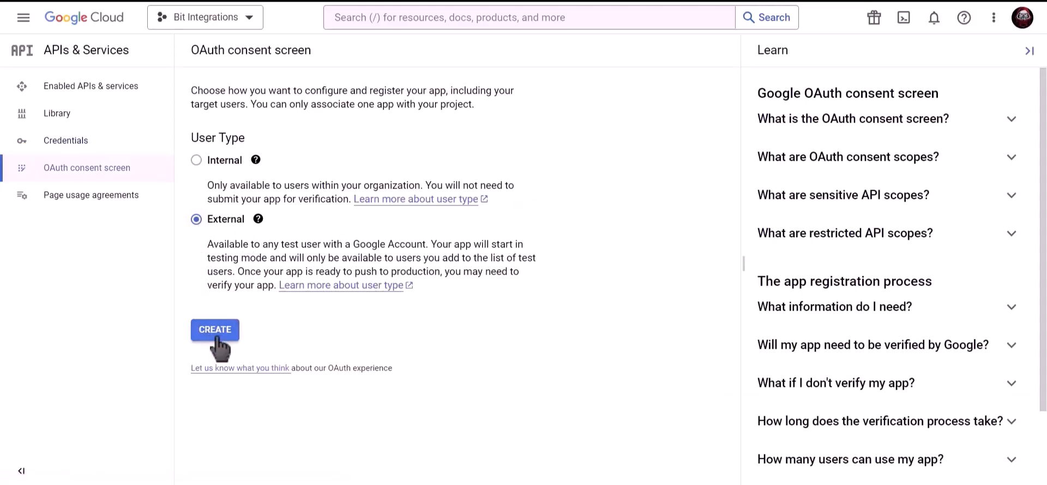
left_click(214, 330)
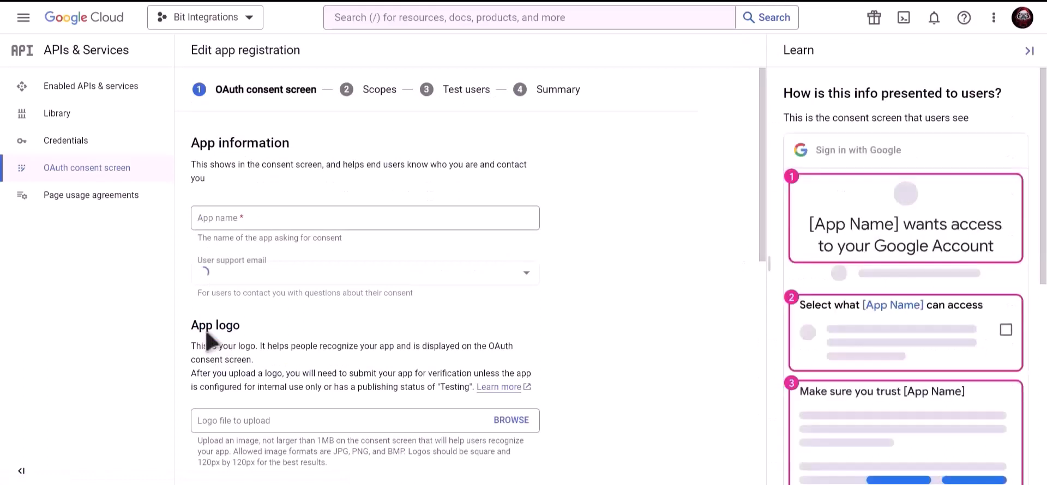
Enter app name 'Bit Integrations', pick the support email and add a developer contact email
left_click(364, 218)
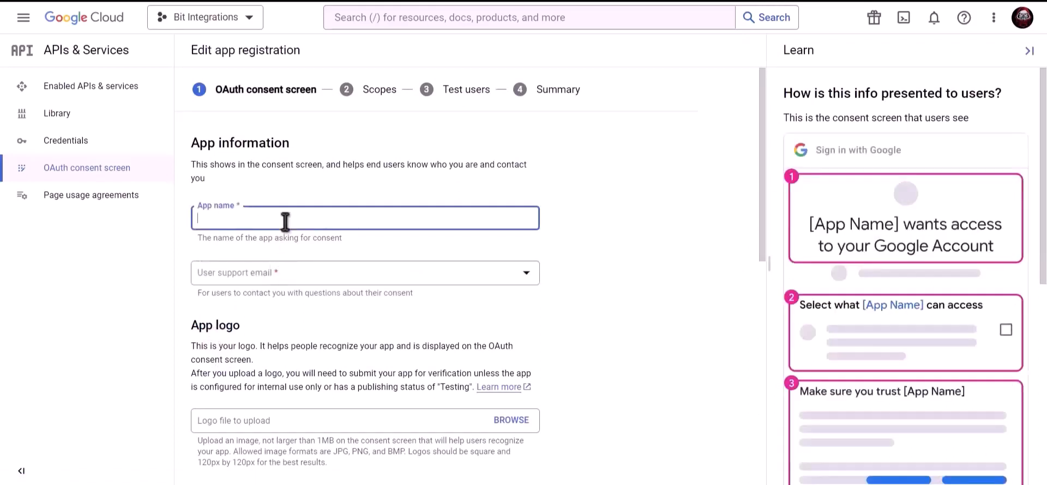
type("Bit")
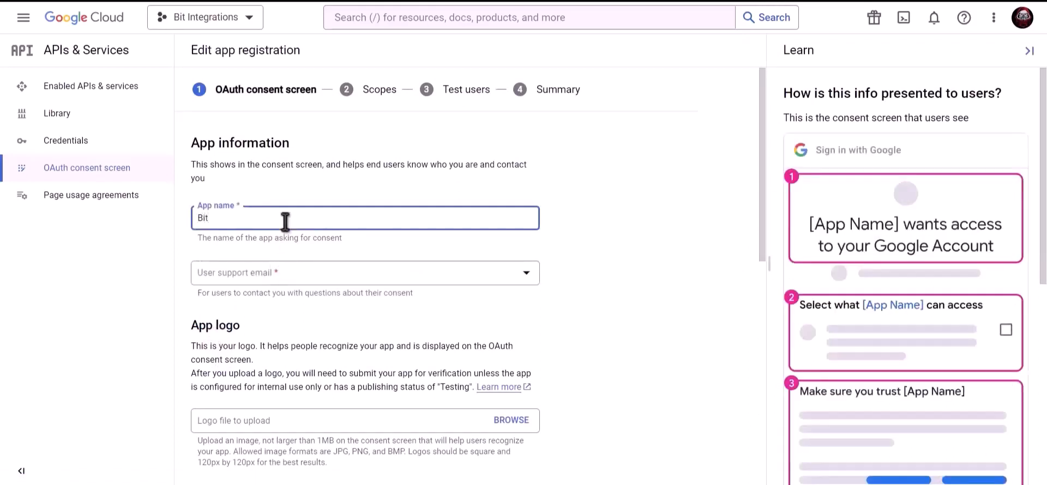
type("Integra")
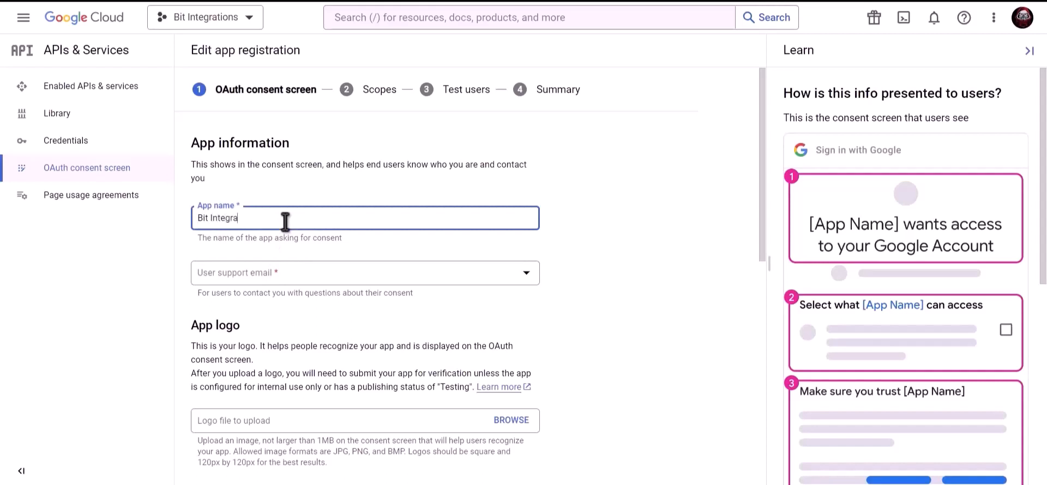
type("tions")
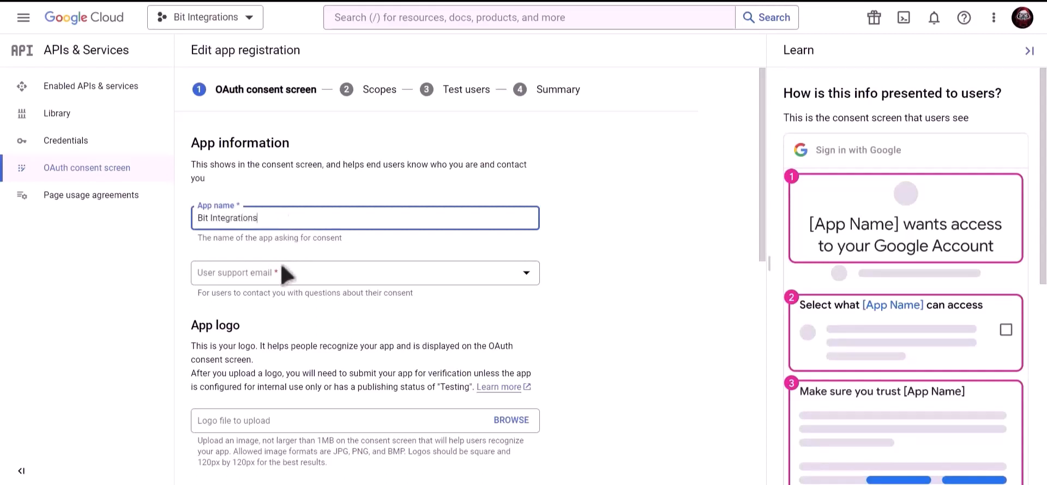
left_click(365, 272)
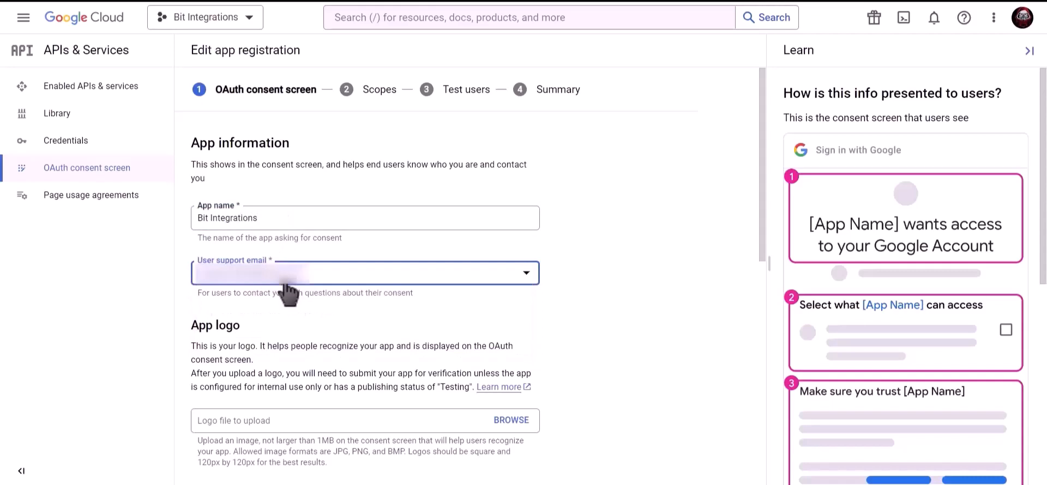
mouse_move(370, 305)
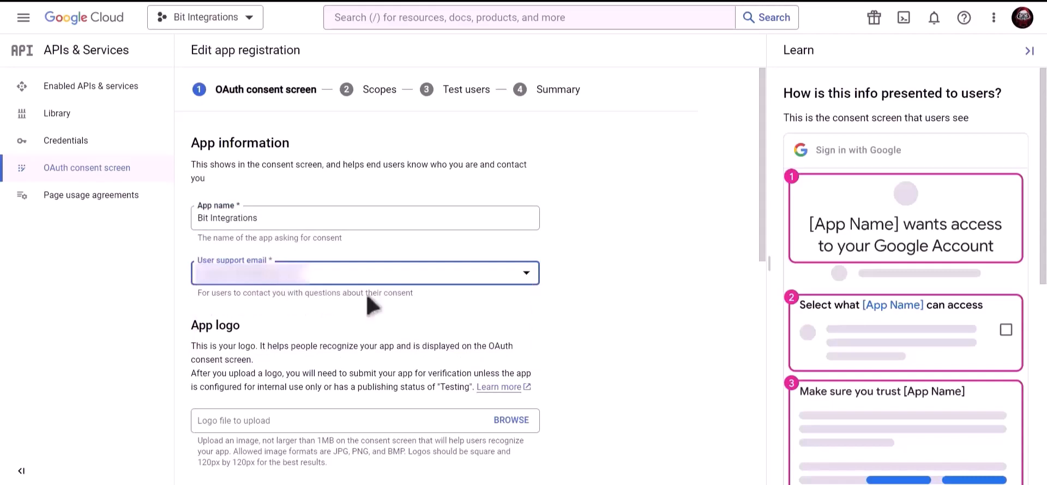
scroll("down", 3)
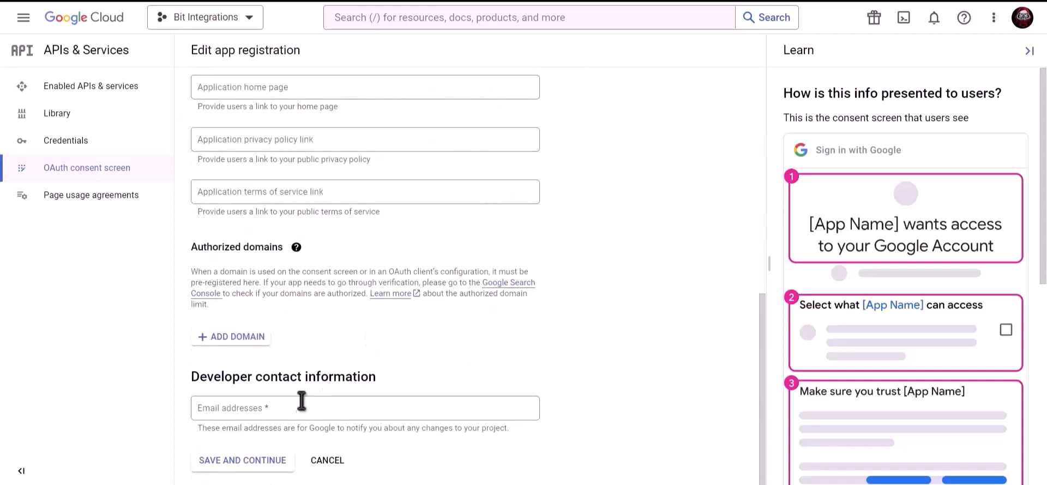
left_click(366, 408)
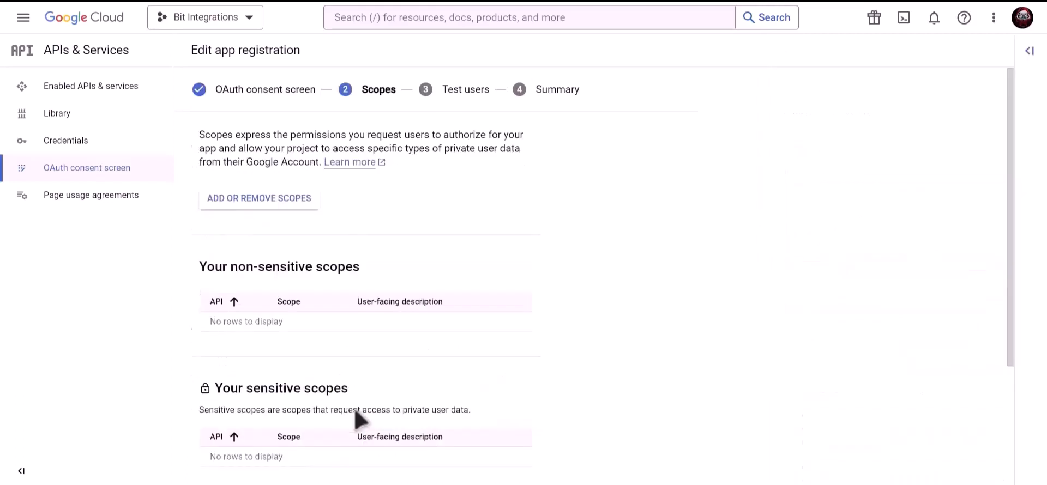
Save and continue through Scopes and Test users to the summary, adding none
scroll("down", 3)
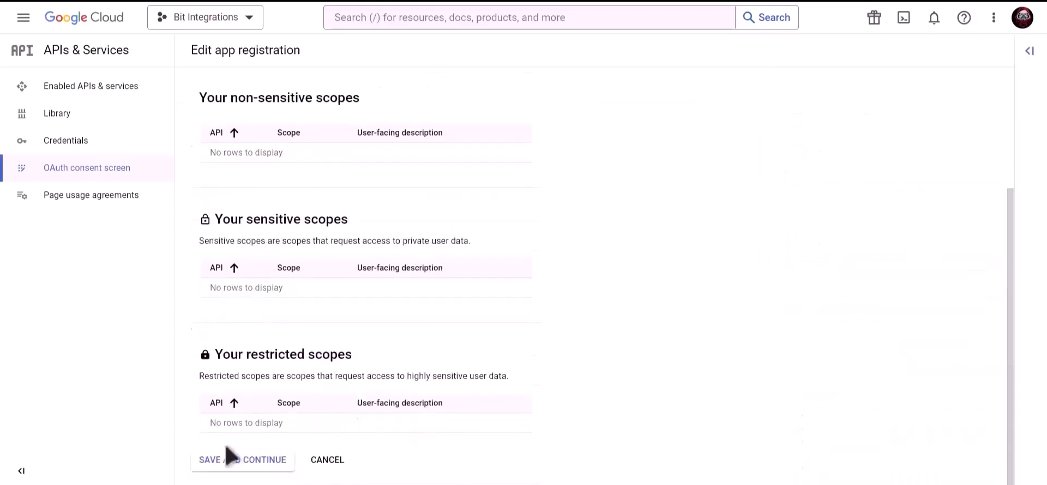
left_click(242, 459)
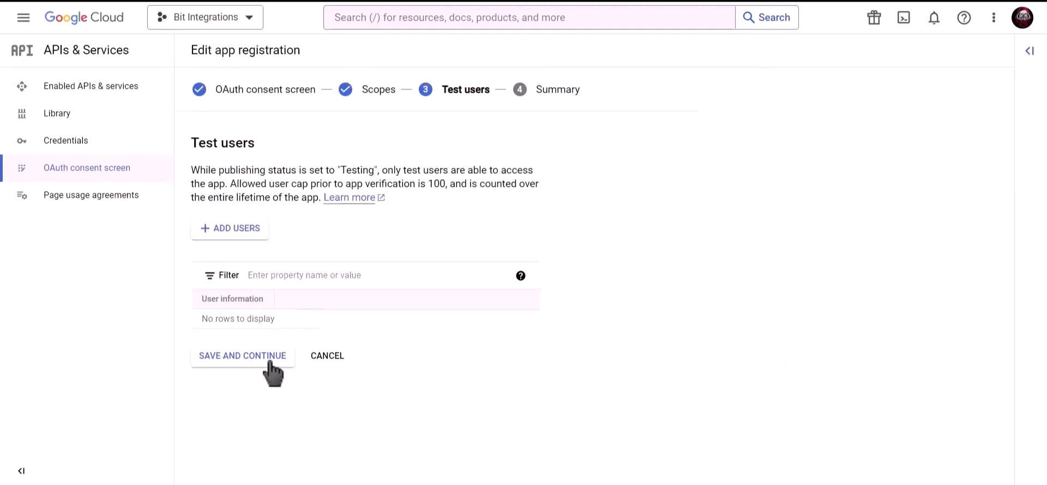
left_click(242, 356)
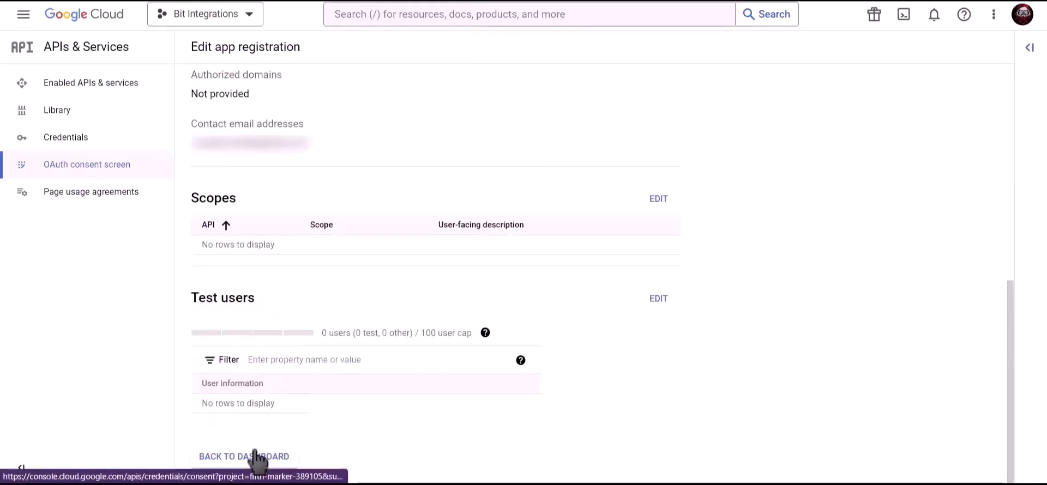
Return to the consent dashboard and go to the project's Credentials page
left_click(243, 457)
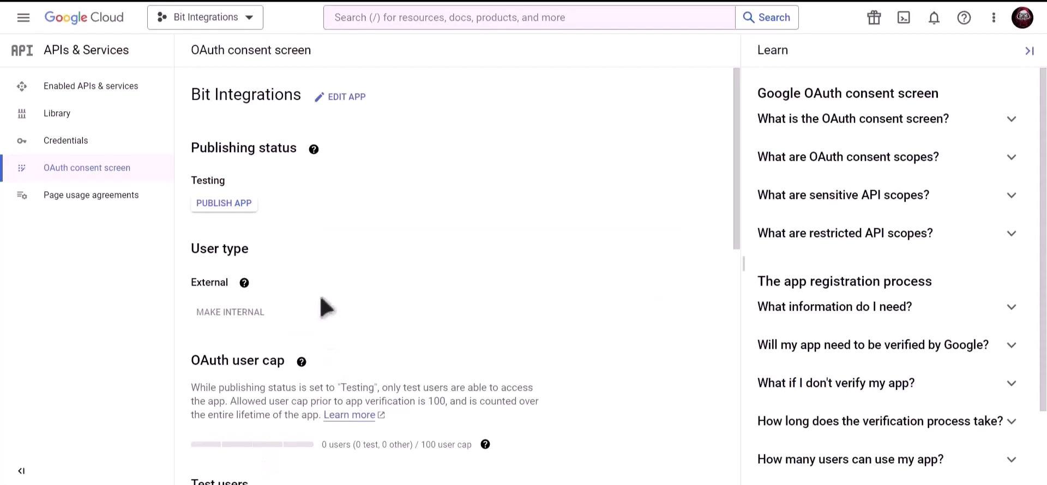
left_click(224, 203)
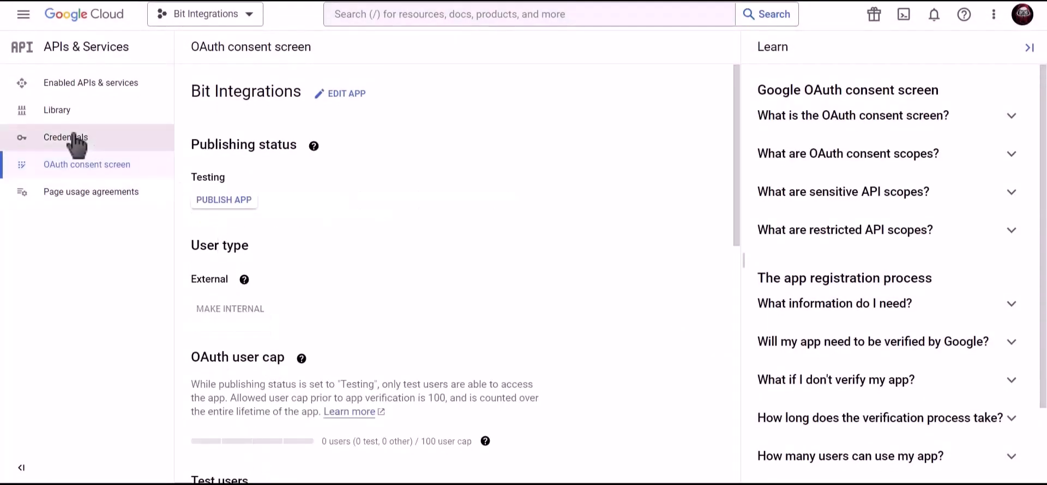
left_click(65, 137)
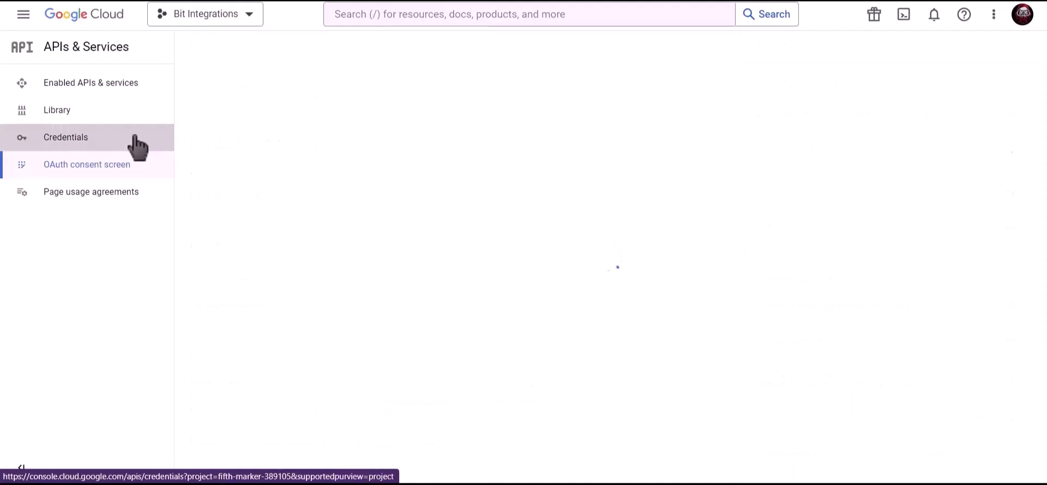
Search 'google calendar api', enable the Google Calendar API and return to Credentials
left_click(65, 136)
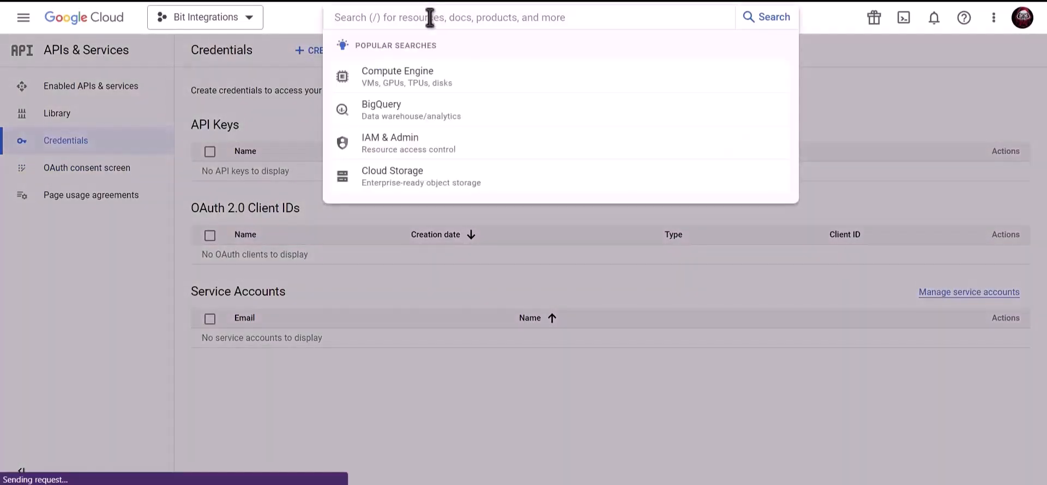
type("google")
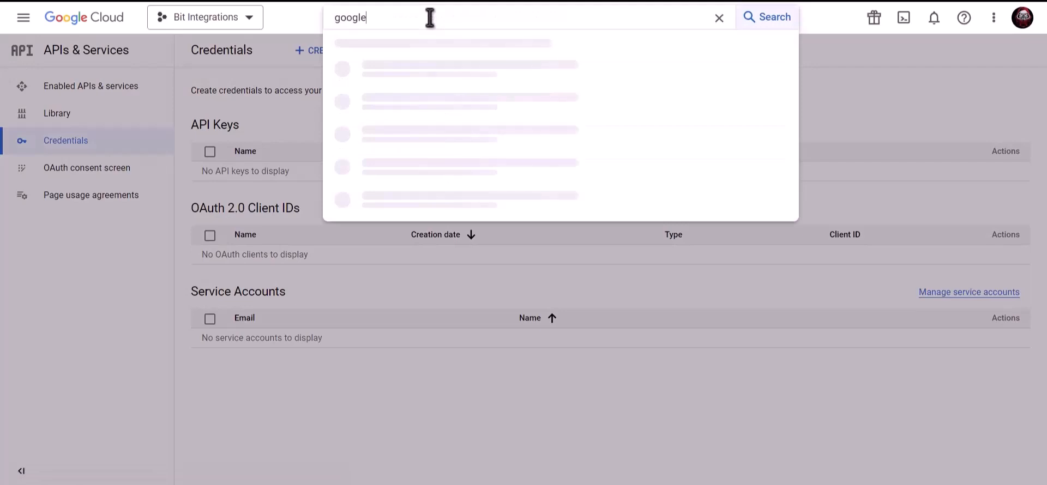
type("cal")
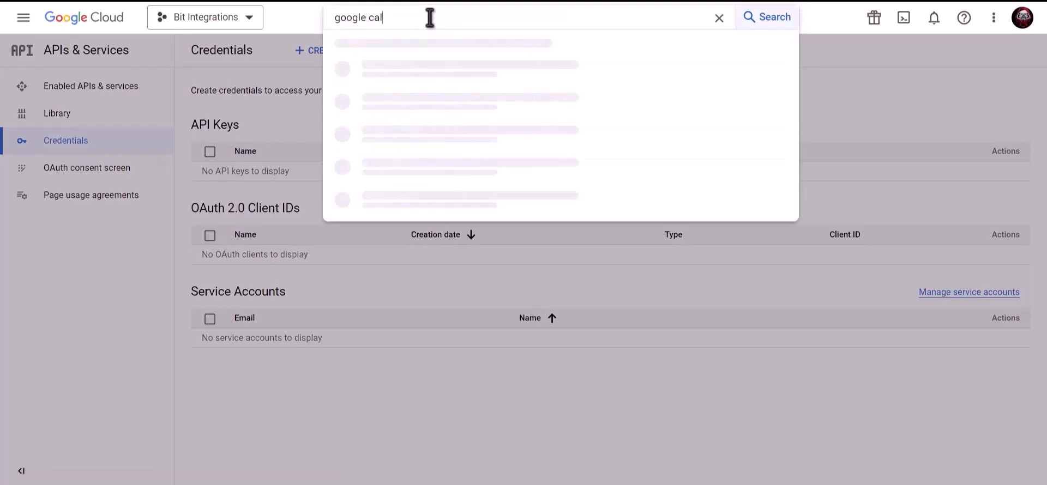
type("endar a")
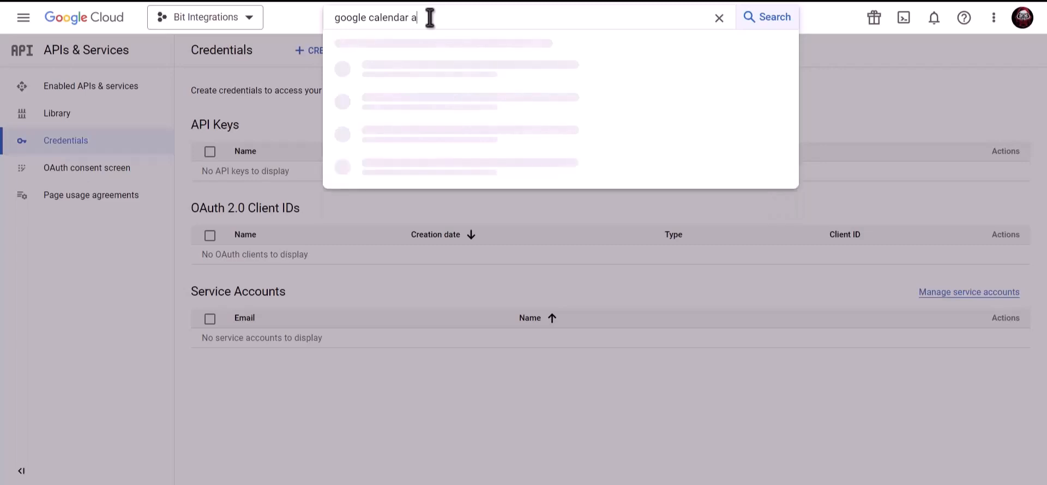
type("pi")
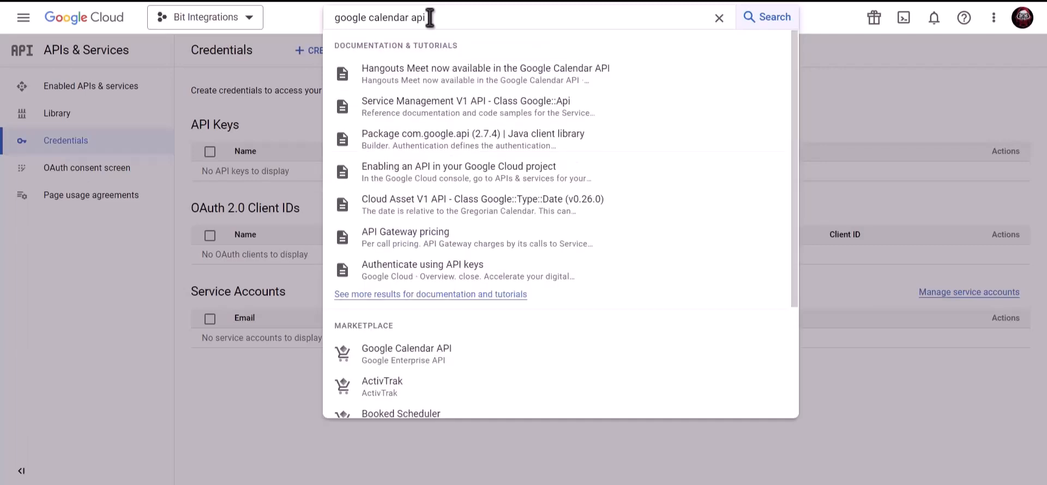
mouse_move(405, 349)
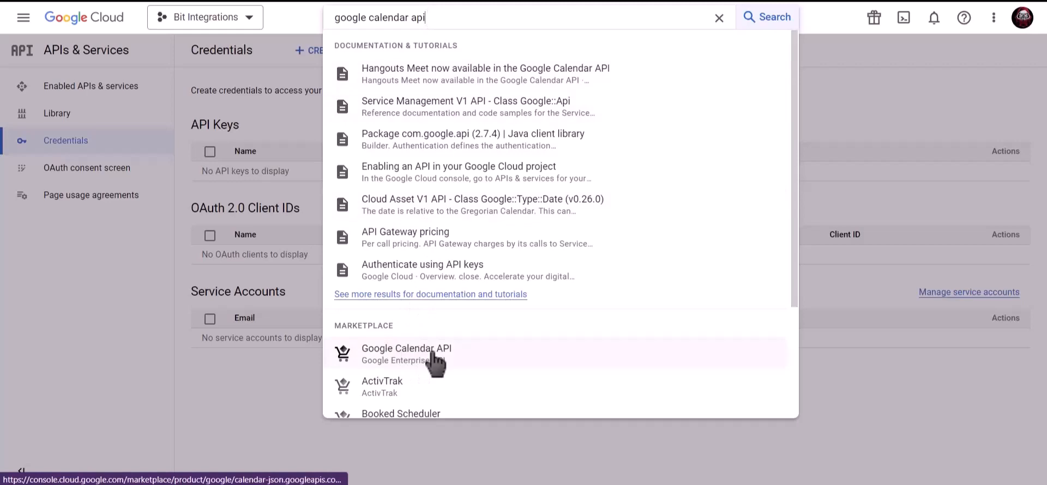
left_click(406, 352)
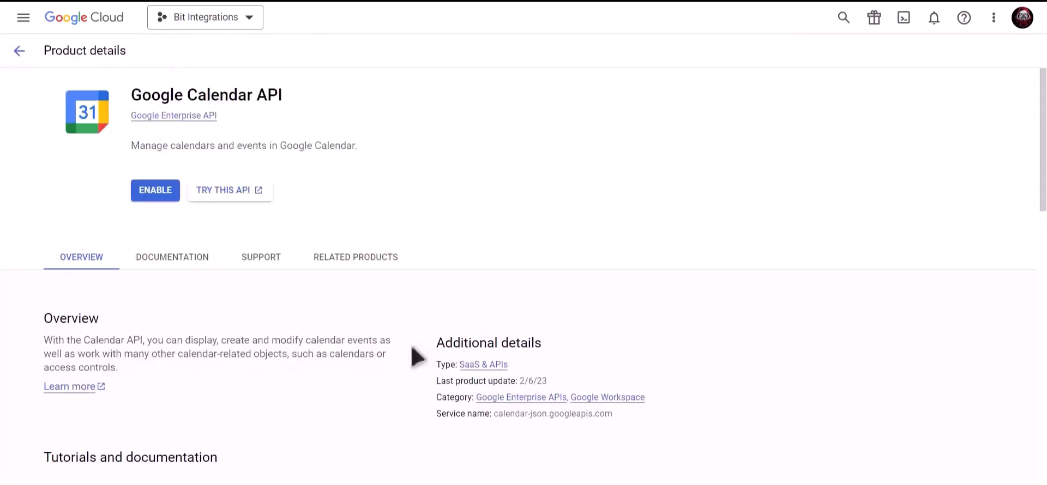
mouse_move(155, 190)
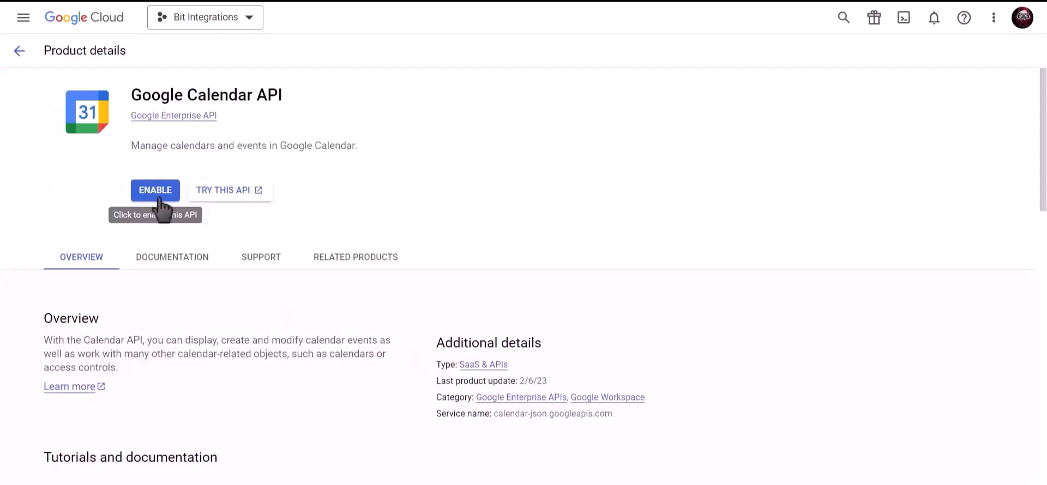
left_click(155, 190)
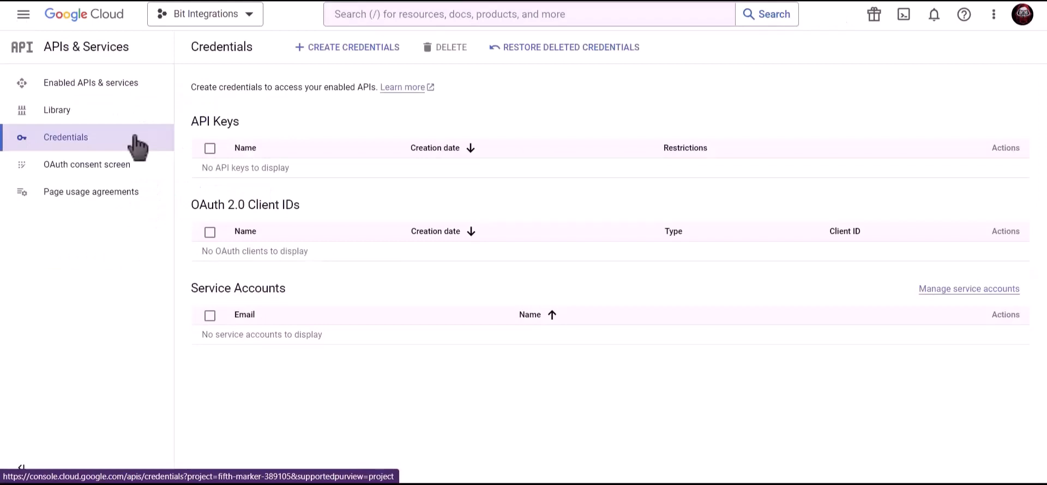
mouse_move(204, 168)
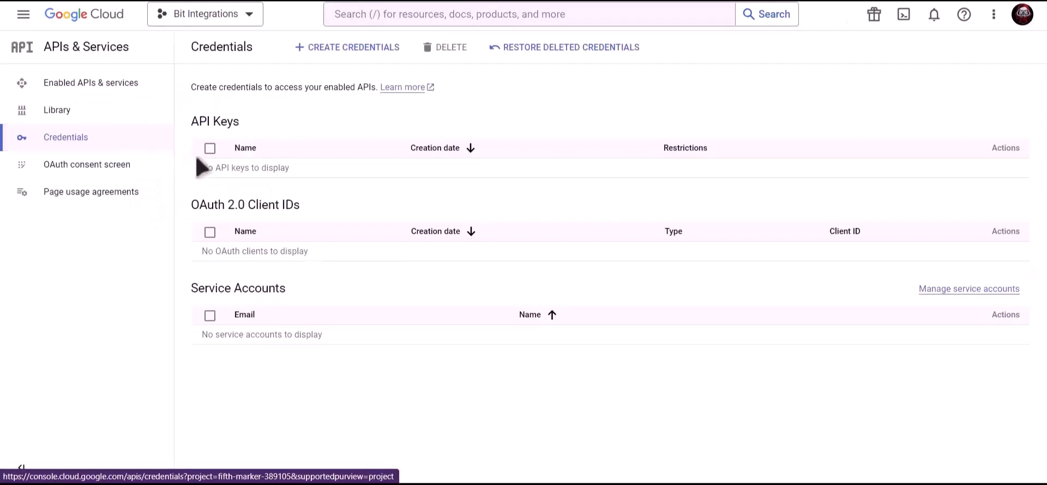
Begin a new OAuth client ID credential with Web application as its application type
left_click(347, 47)
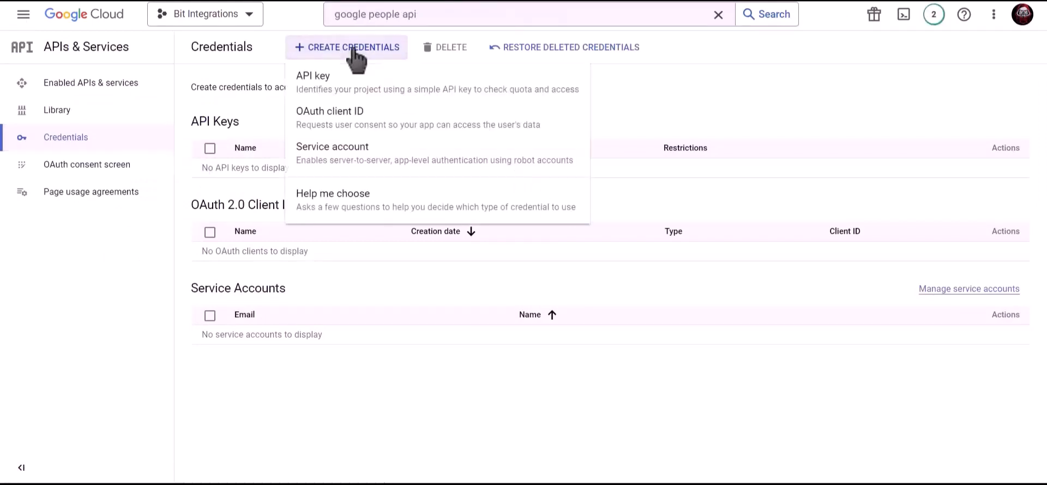
mouse_move(438, 141)
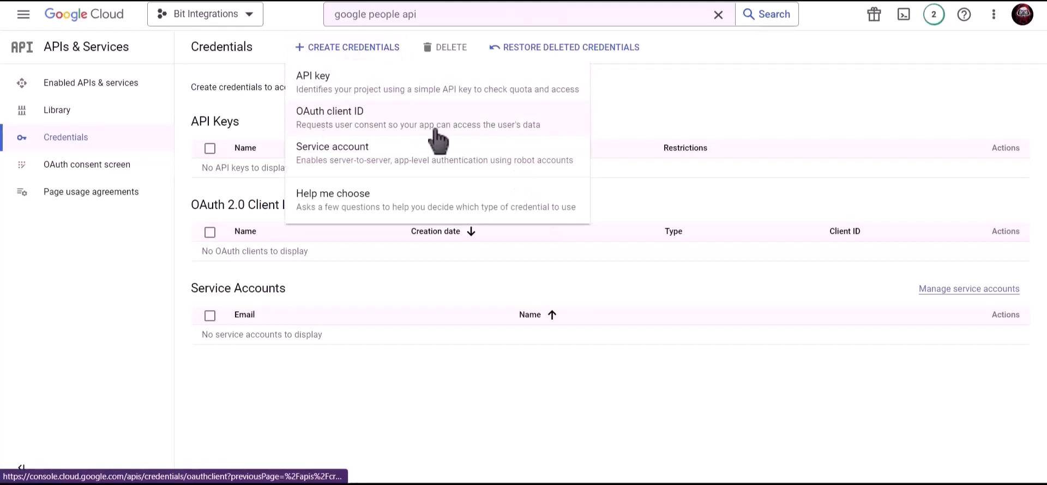
left_click(330, 118)
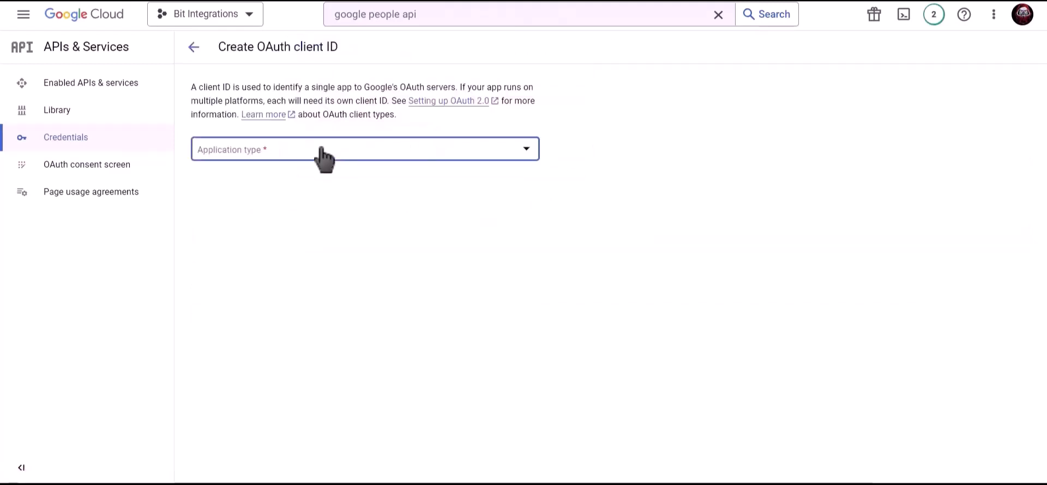
left_click(364, 149)
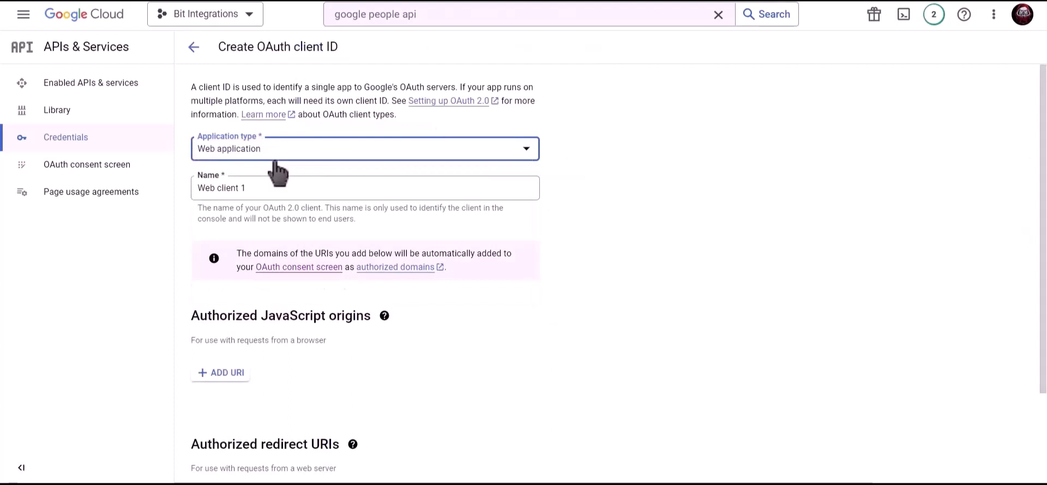
Replace the default client name with 'Bit Integrations'
left_click(364, 187)
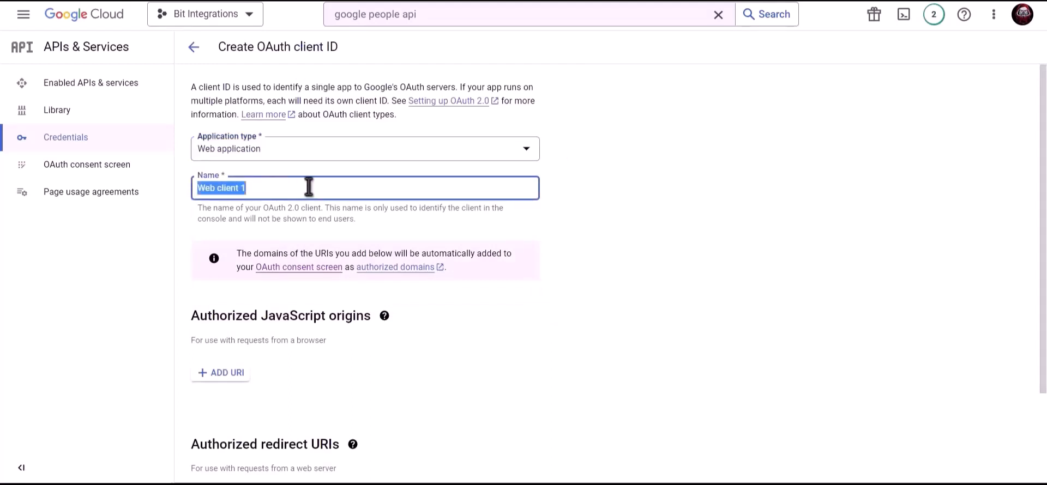
type("Bit In")
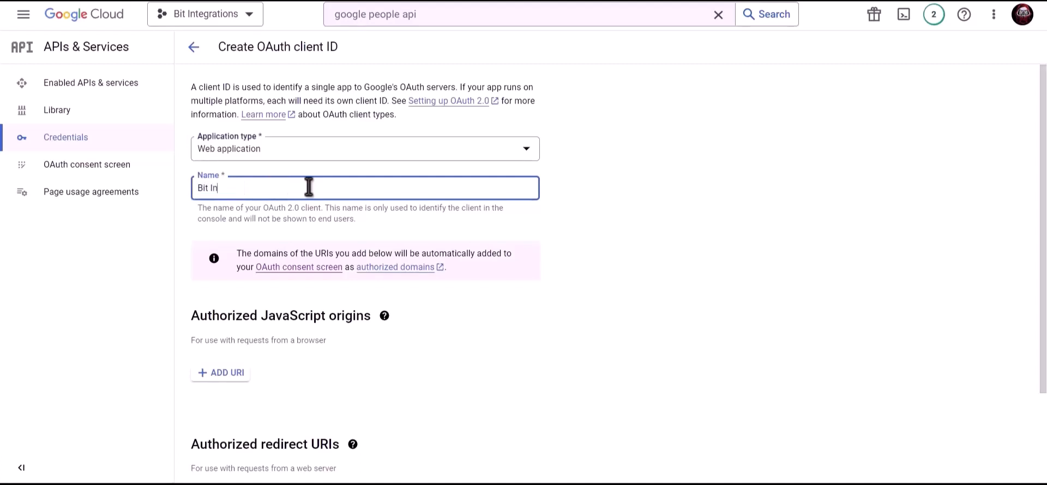
type("tegrations")
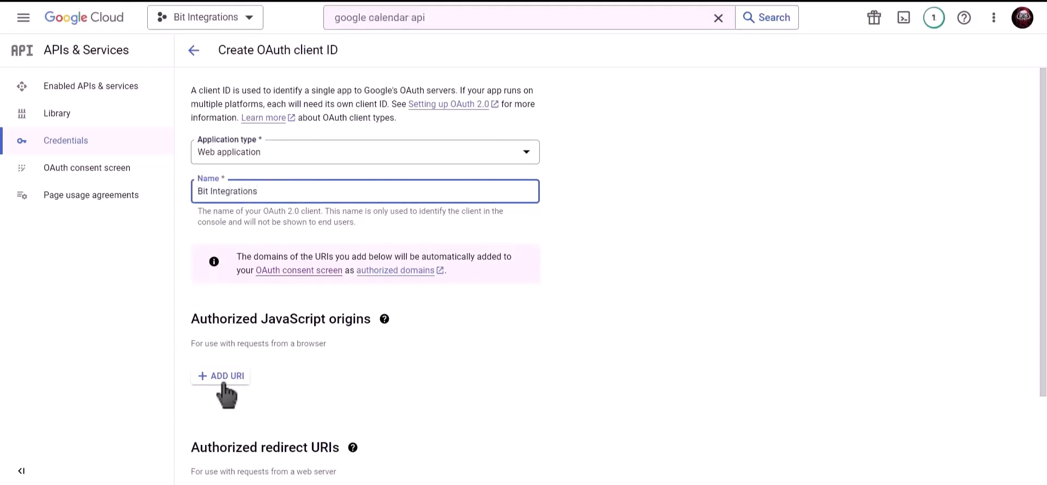
Add the site homepage as an authorized JavaScript origin and the bit-integrations/v1/redirect address as an authorized redirect URI
left_click(221, 376)
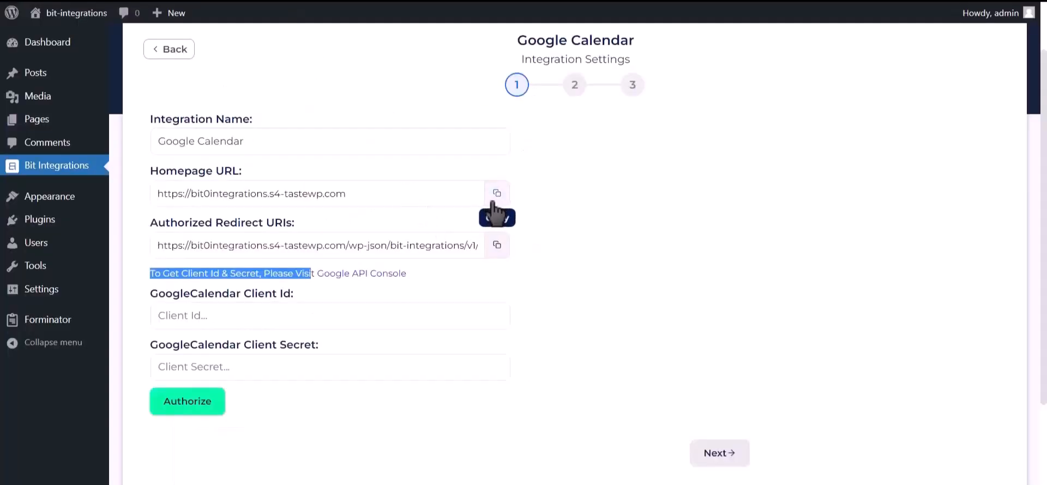
left_click(359, 272)
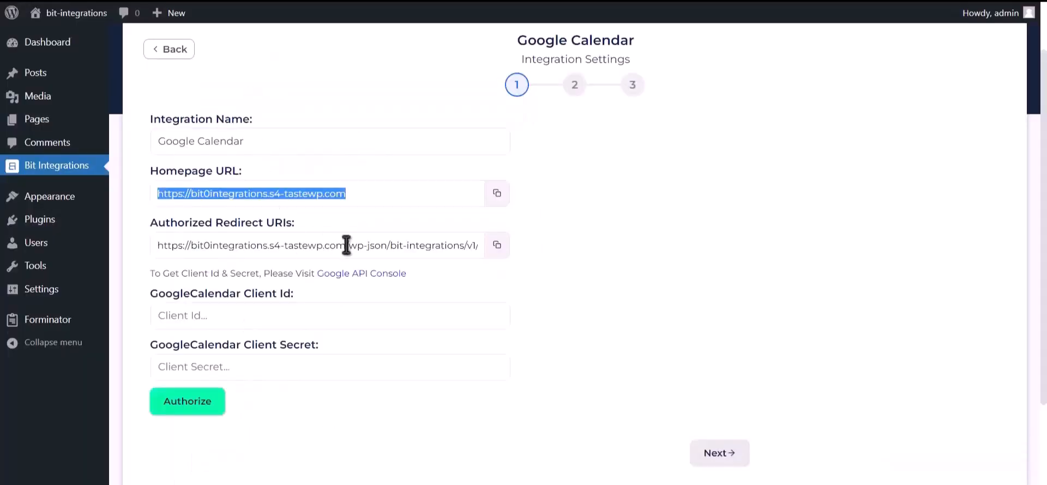
left_click(496, 245)
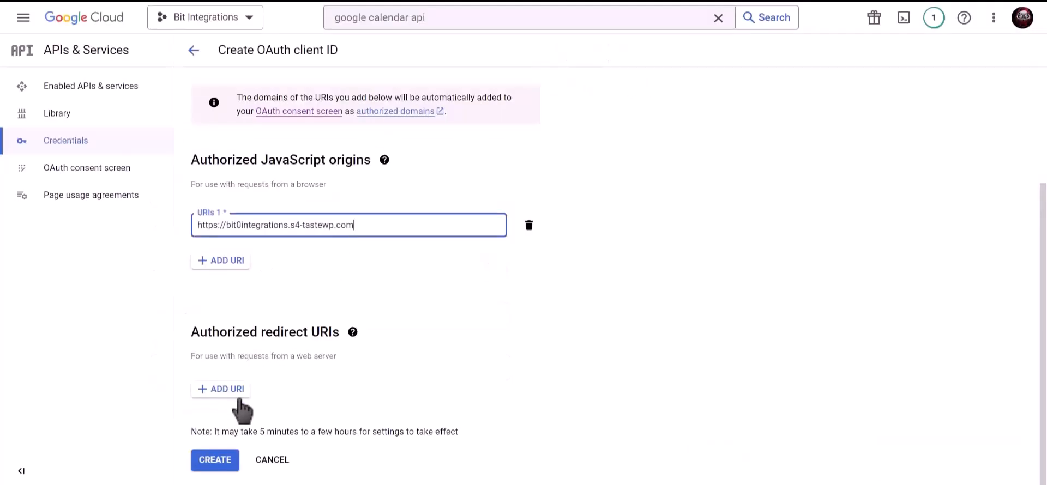
left_click(220, 389)
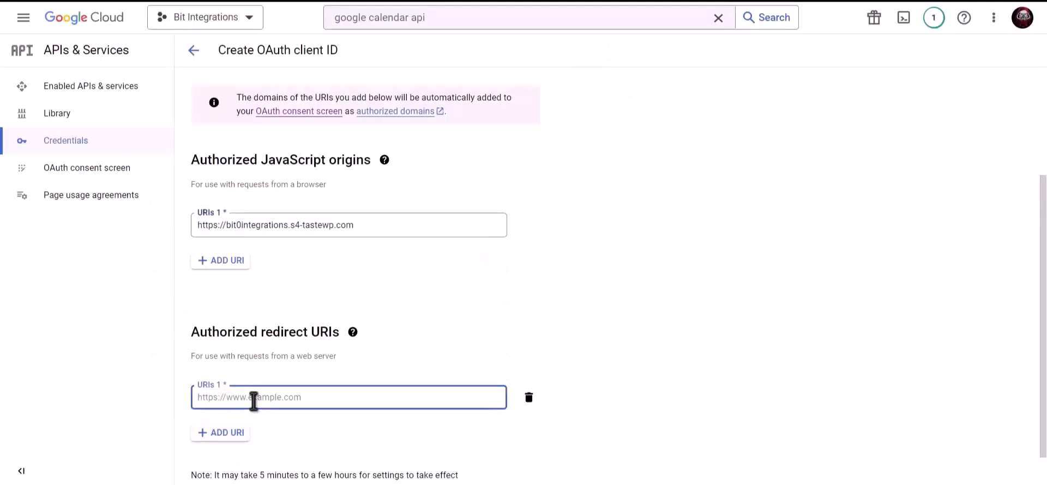
type("https://bit0integrations.s4-tastewp.com/wp-json/bit-integrations/v1/redirect")
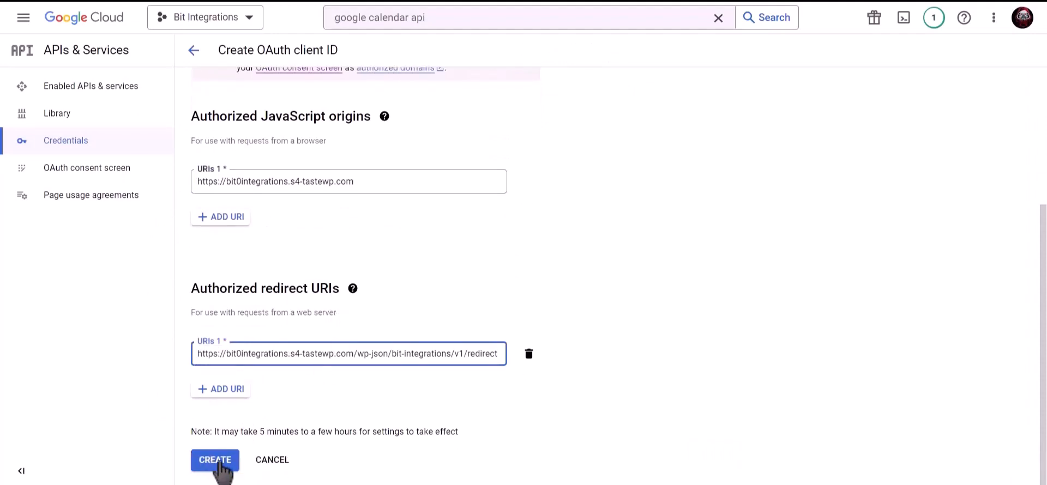
Create the OAuth client and paste its client ID and GOCSPX secret into Bit Integrations
left_click(215, 460)
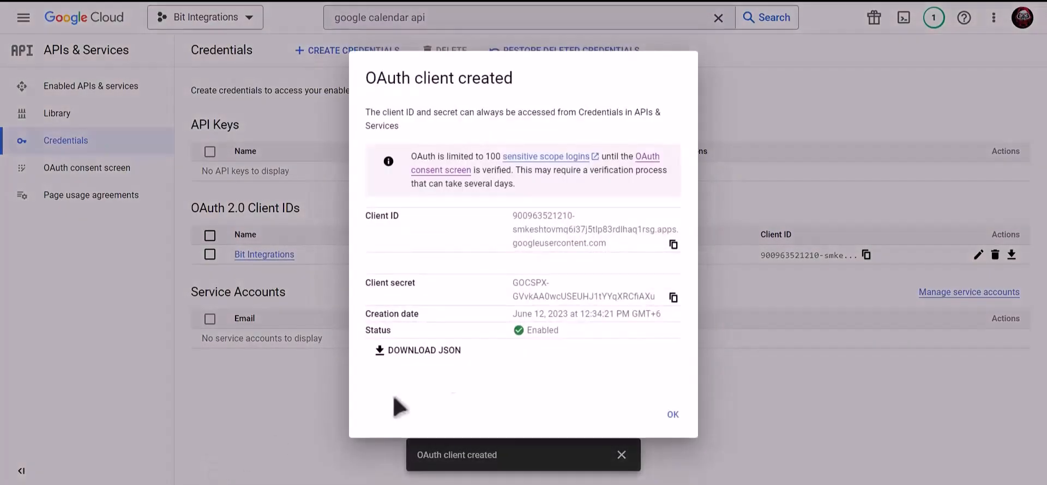
mouse_move(674, 244)
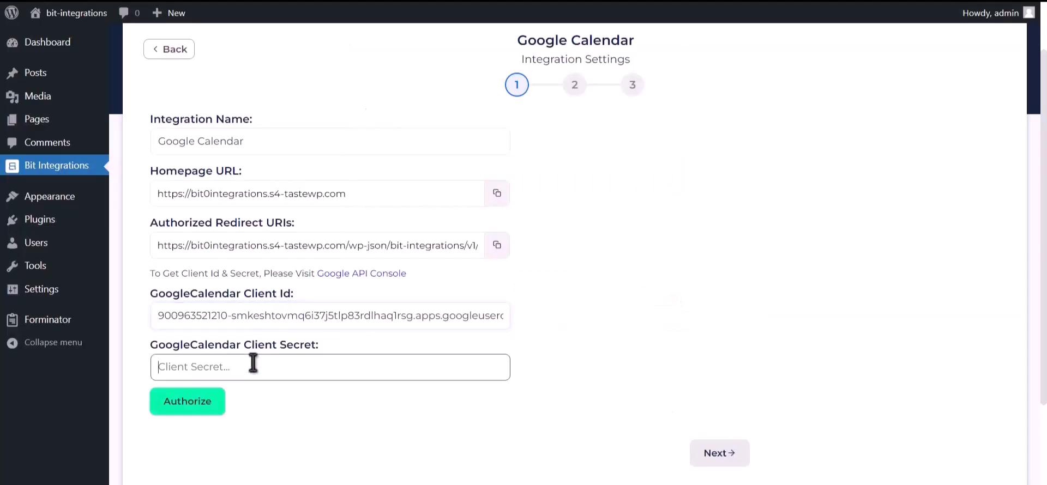
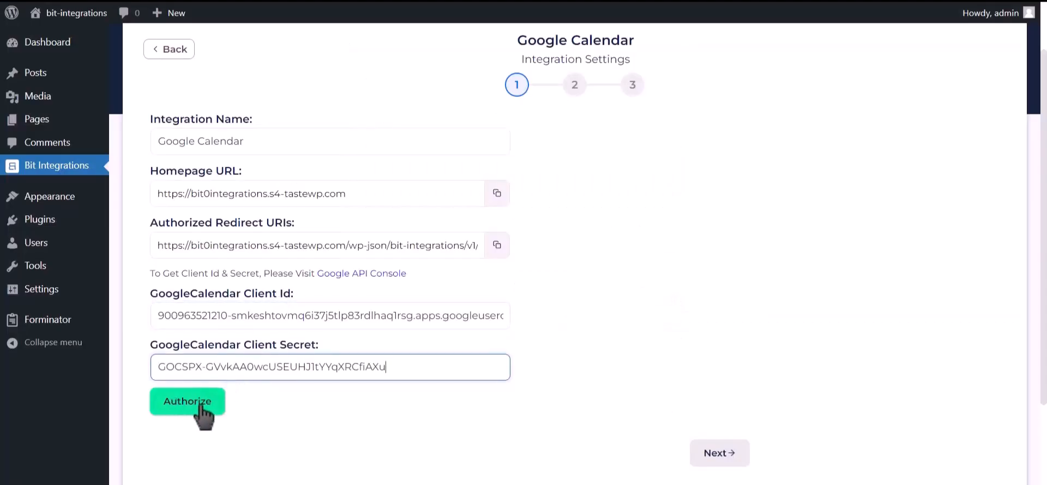
Authorize with the Google account, proceed past the unverified-app warning, allow calendar access and continue to field mapping
left_click(188, 401)
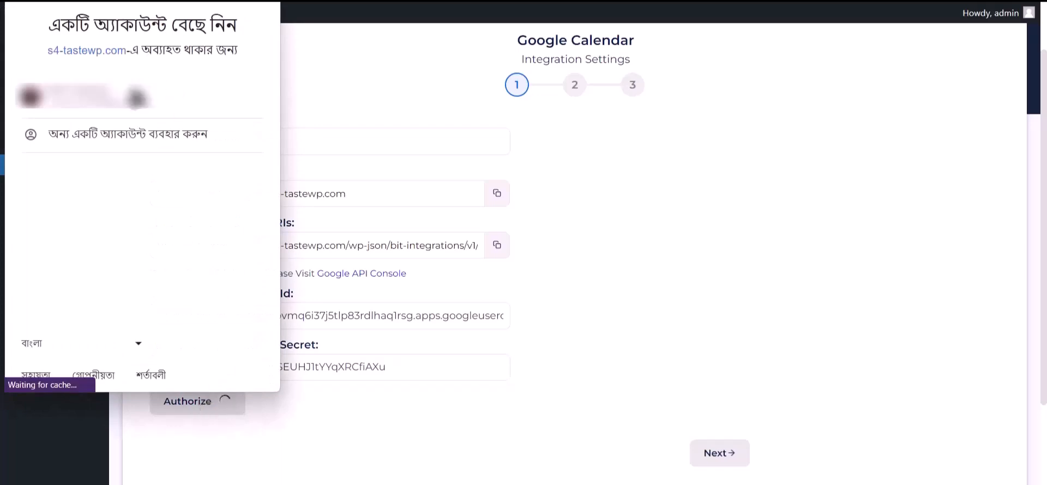
left_click(83, 97)
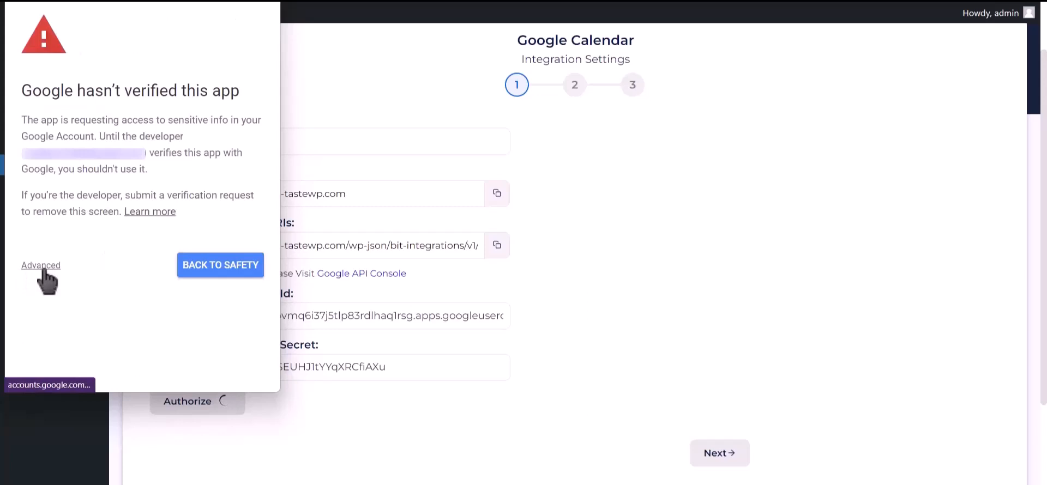
left_click(40, 265)
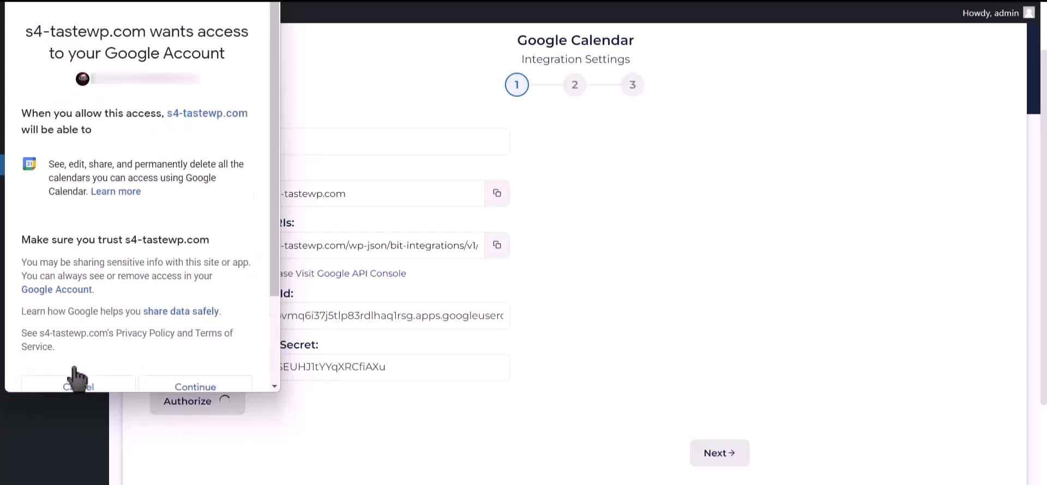
mouse_move(230, 394)
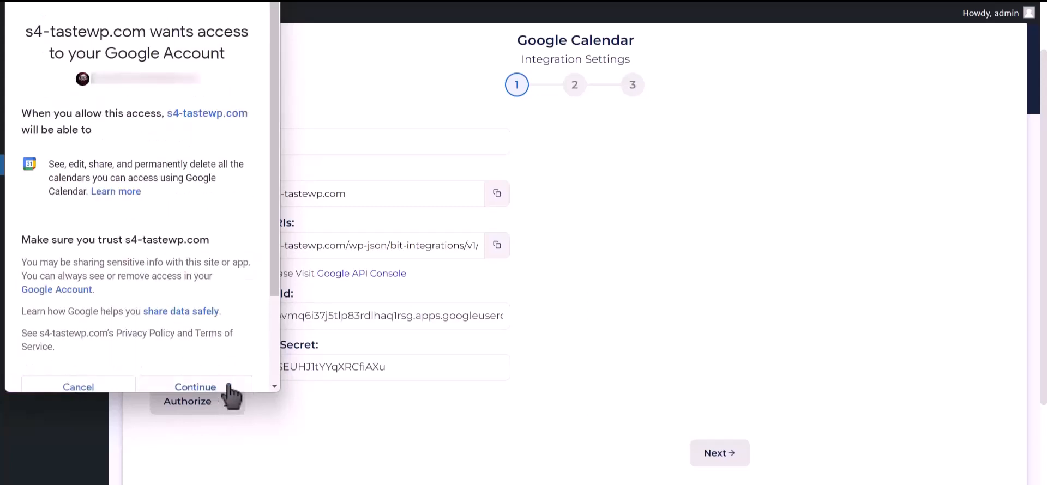
left_click(195, 387)
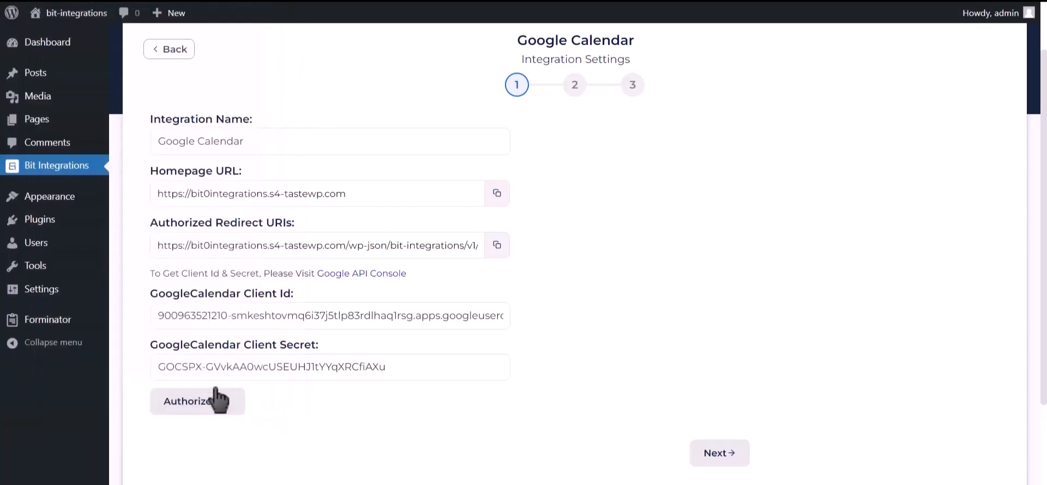
left_click(195, 401)
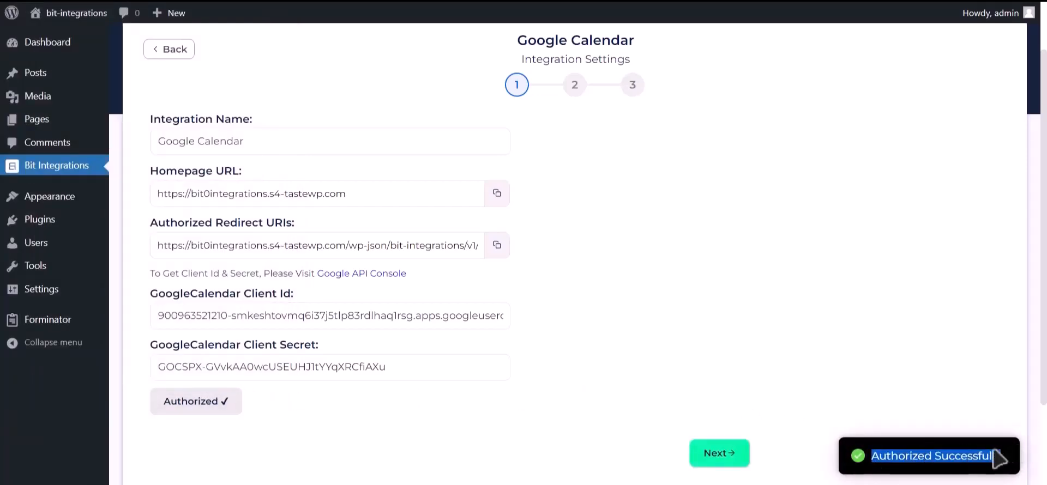
left_click(718, 454)
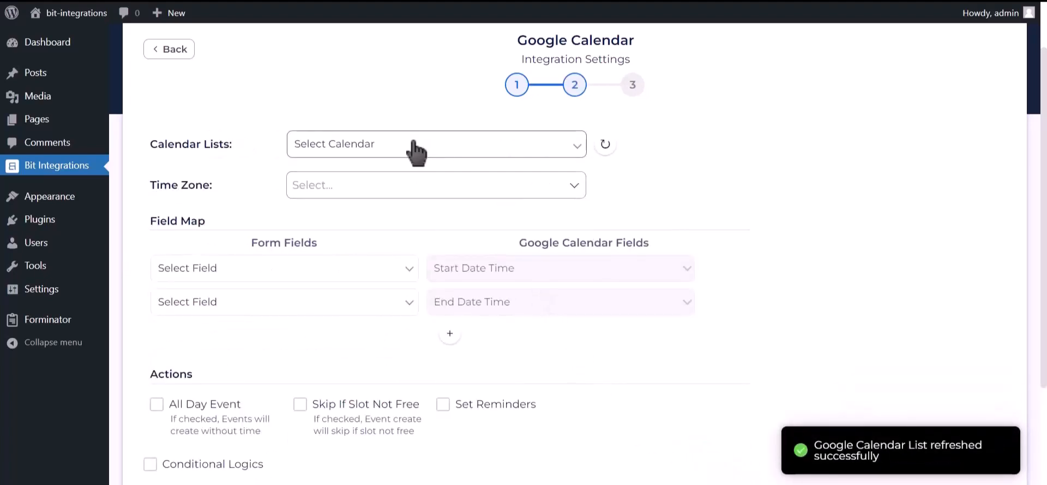
Choose the calendar and set the time zone to Asia/Dhaka
left_click(435, 144)
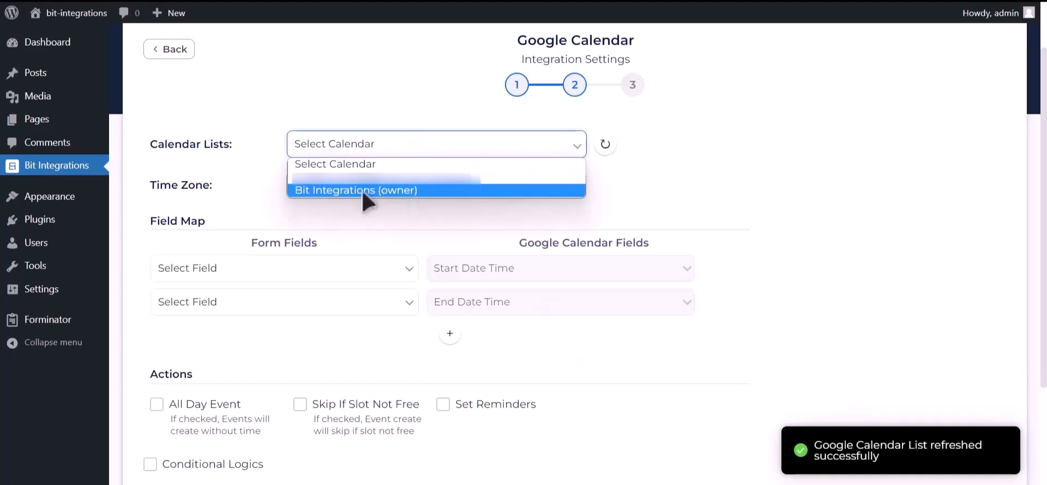
mouse_move(405, 204)
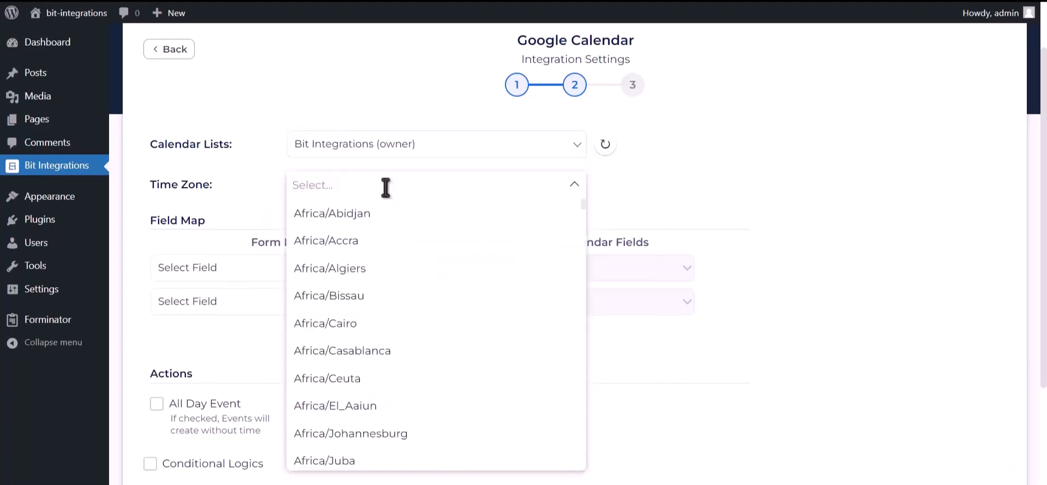
type("dhaka")
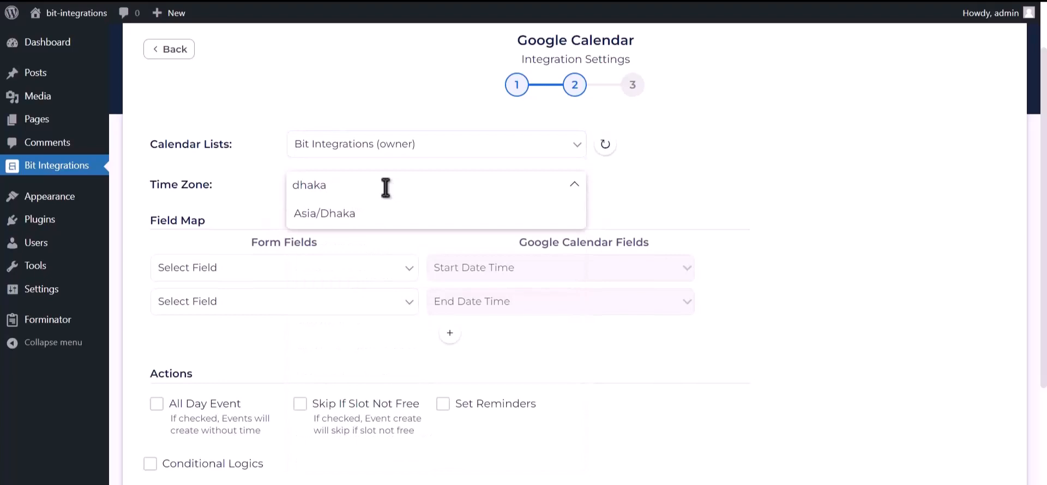
left_click(324, 213)
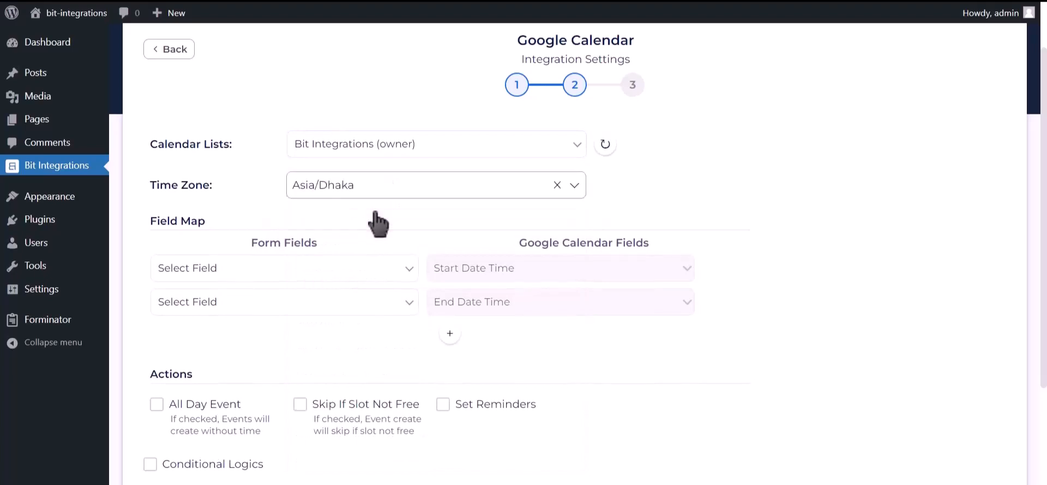
Map Date-1 to start and end date time, Email Address-1 and Phone Number-1 to Description, and Name-1 to Title
scroll("down", 3)
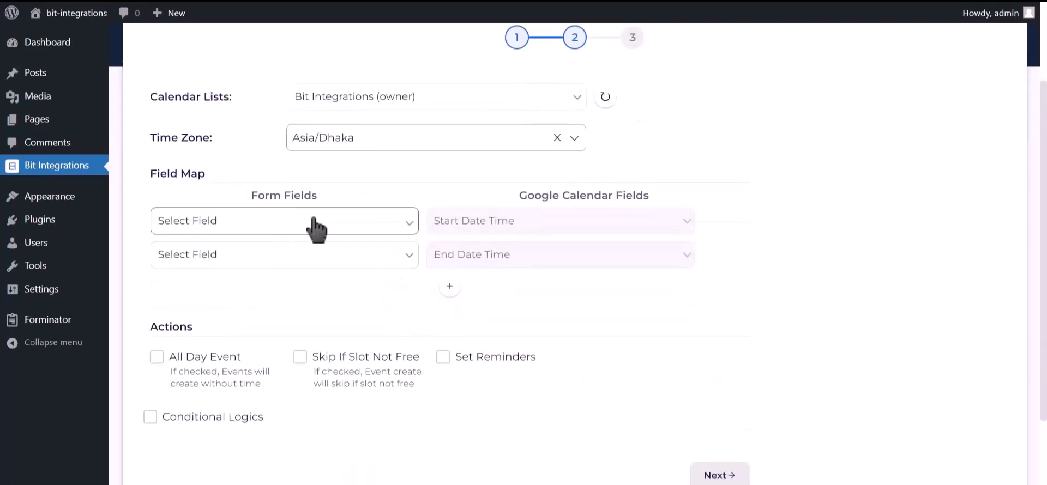
left_click(283, 221)
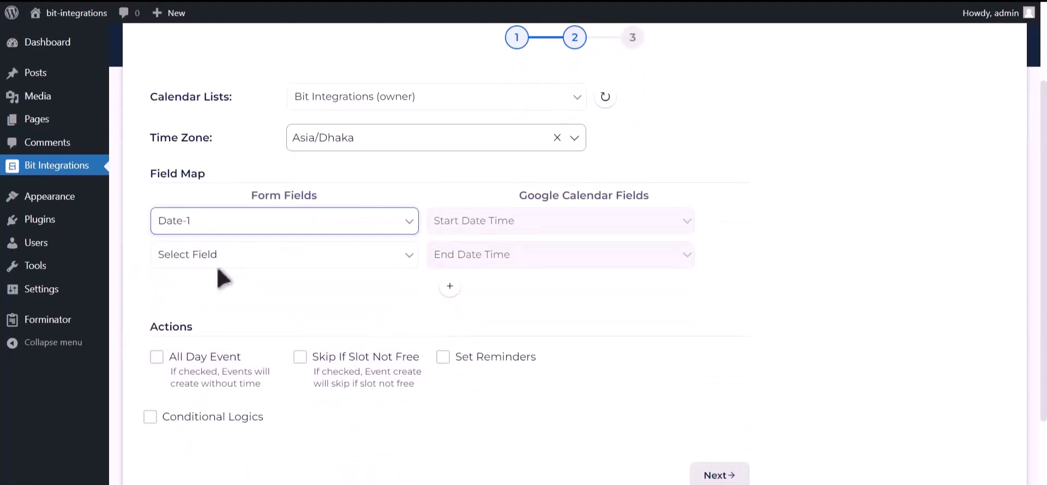
left_click(284, 254)
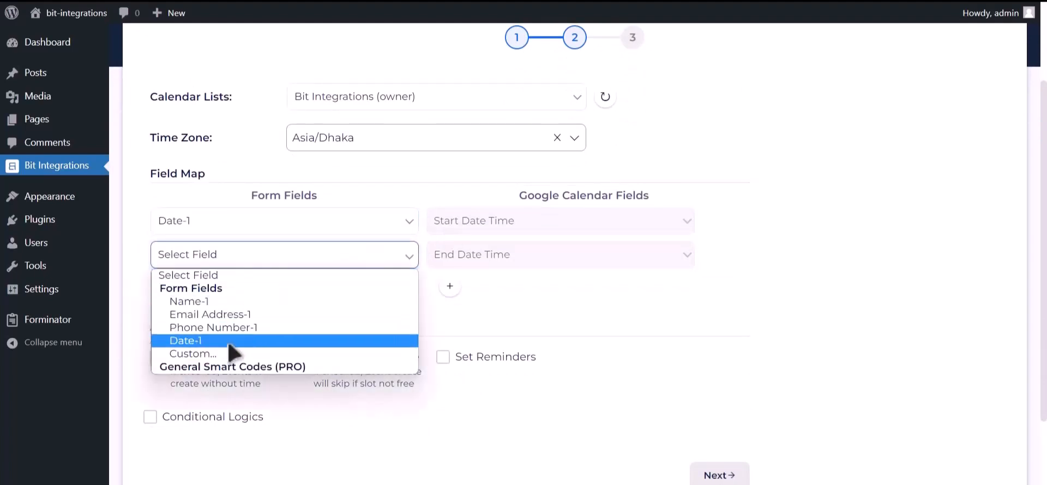
left_click(186, 340)
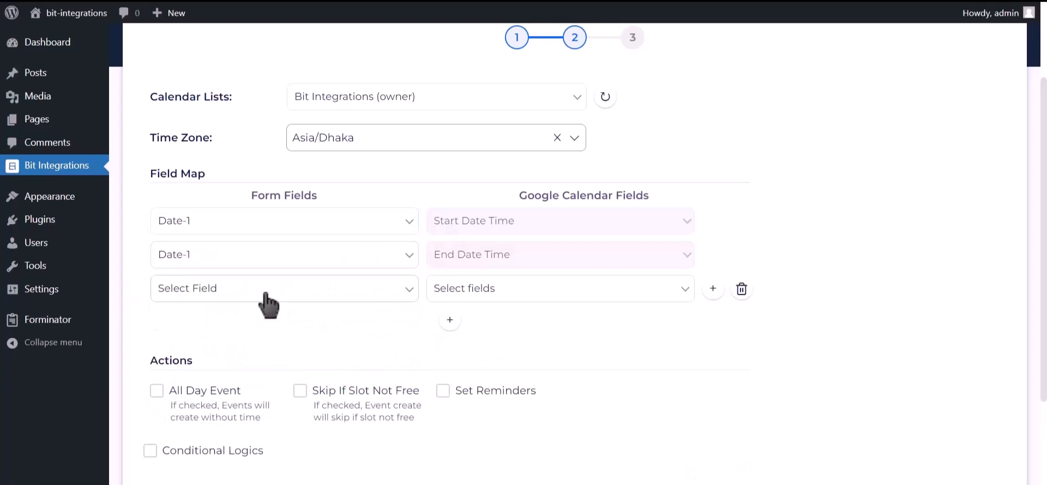
left_click(284, 288)
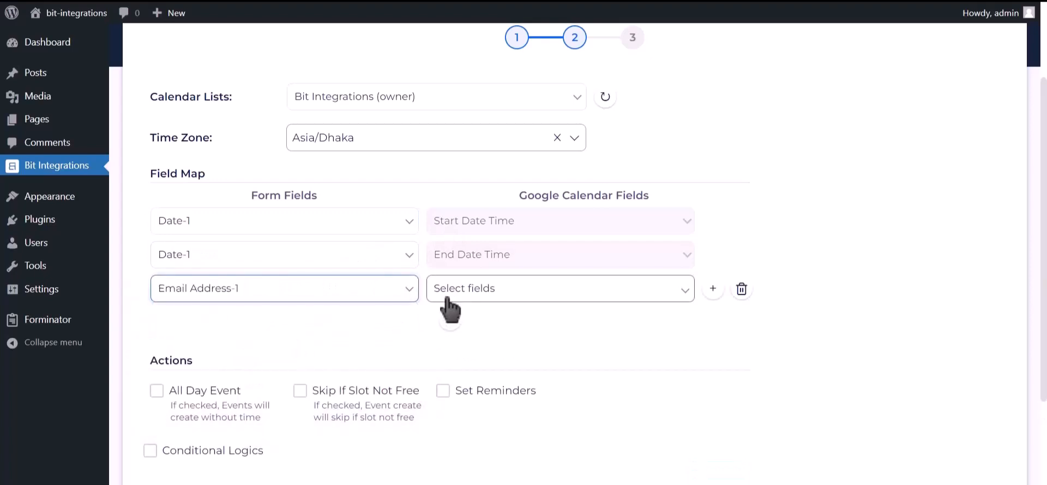
left_click(560, 288)
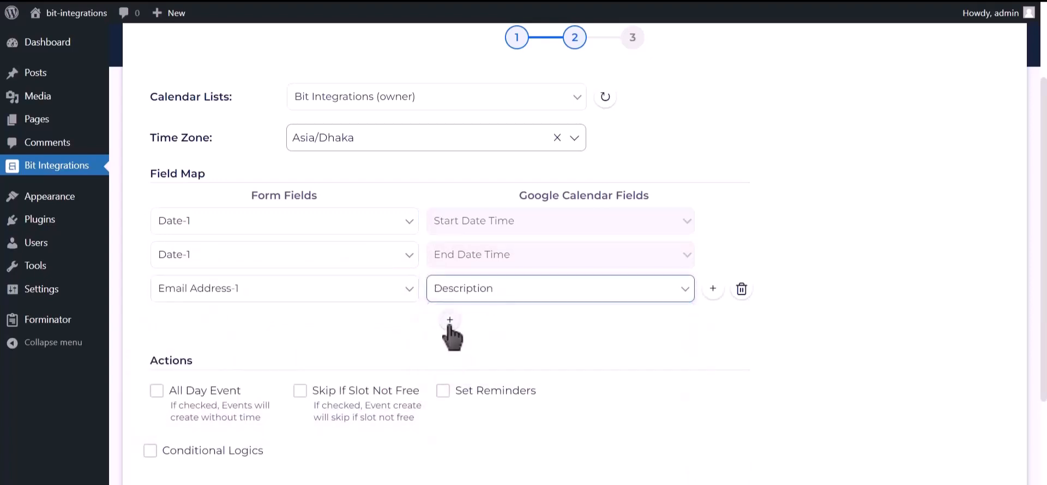
left_click(449, 318)
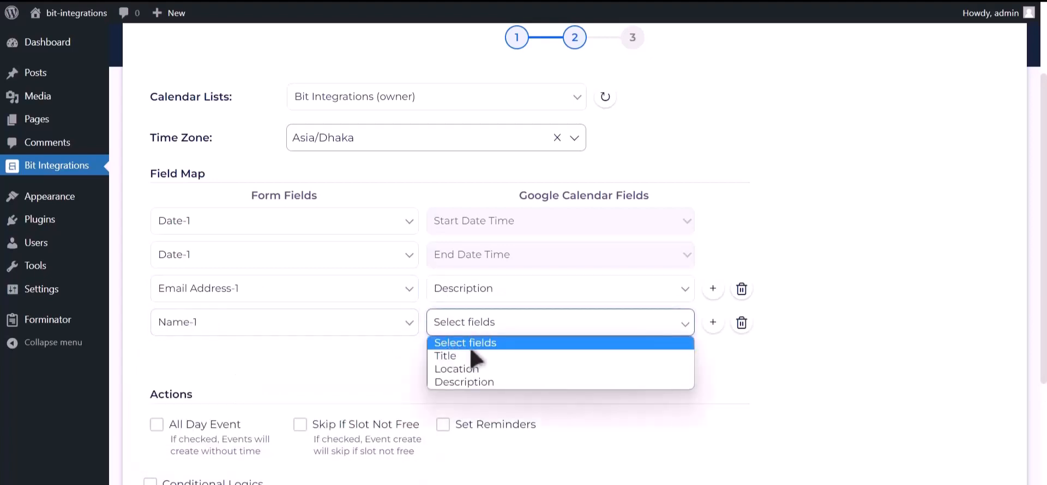
left_click(444, 356)
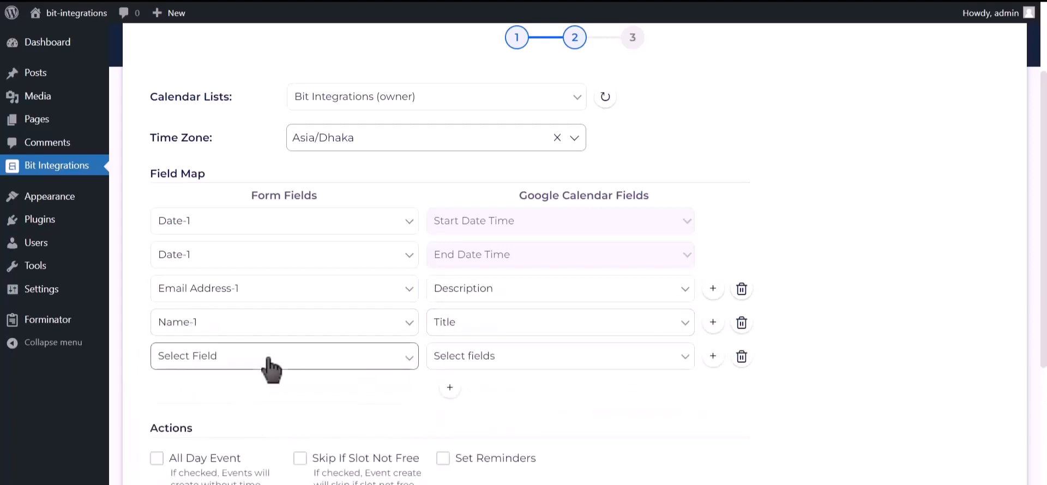
left_click(284, 356)
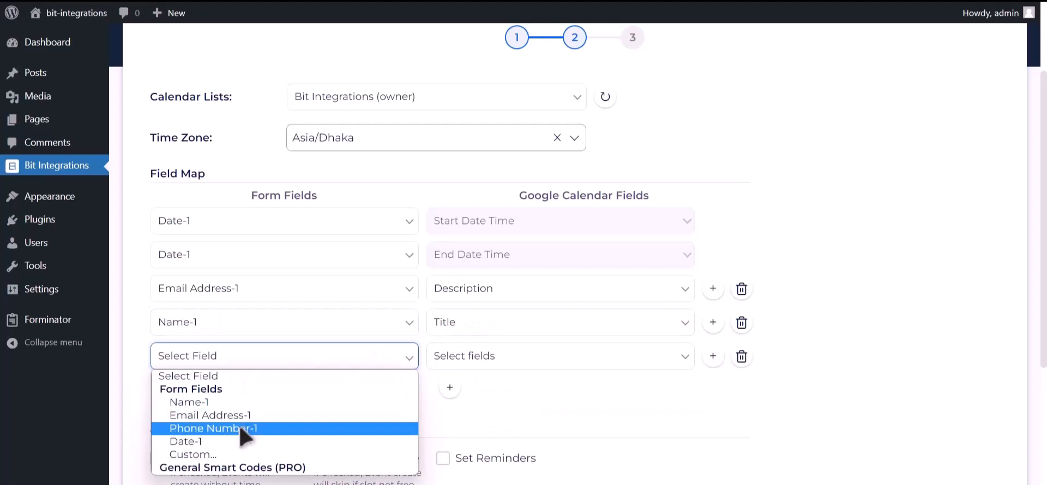
left_click(214, 429)
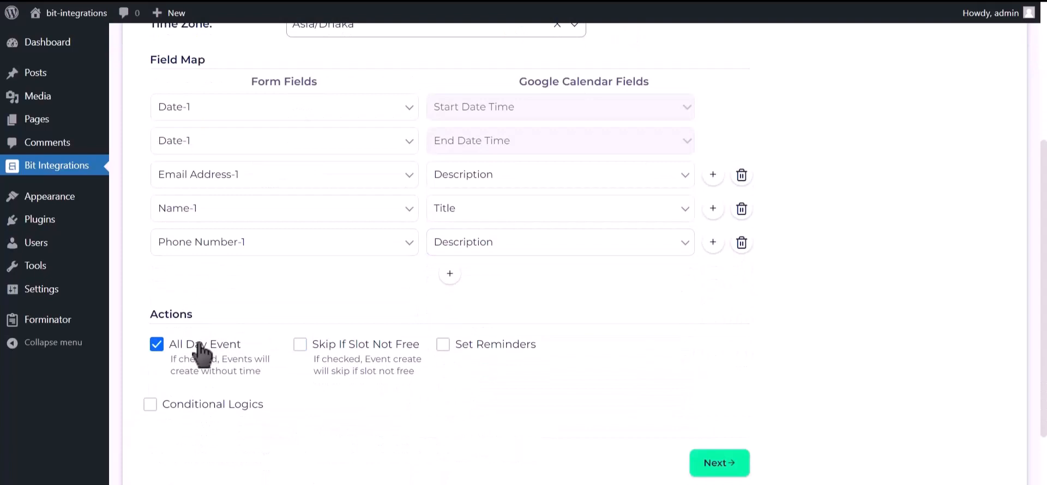
Advance to the final integration step and finish & save the integration
scroll("down", 3)
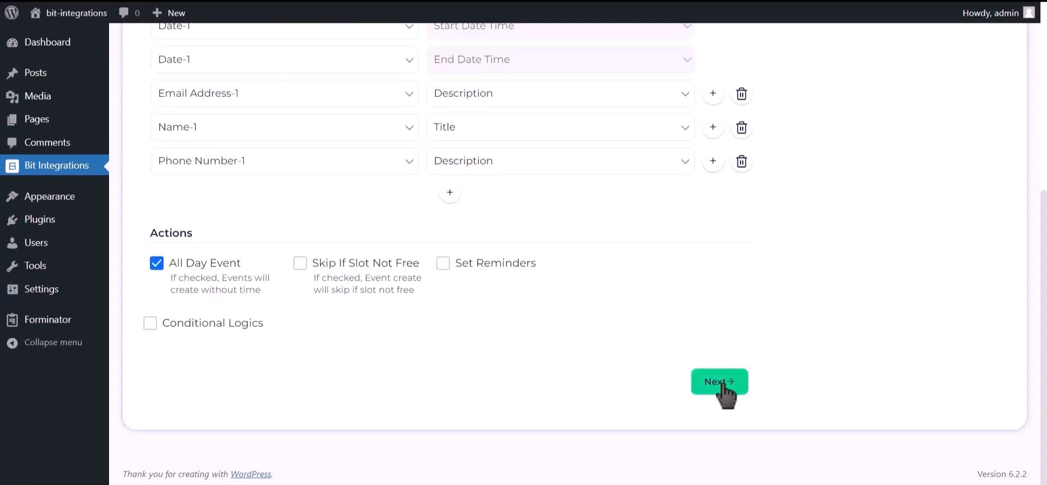
left_click(719, 382)
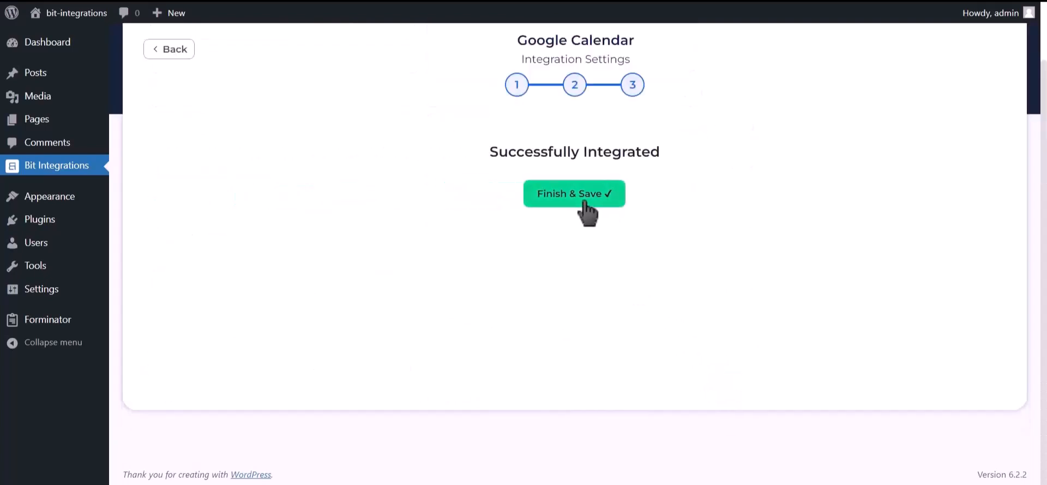
left_click(574, 194)
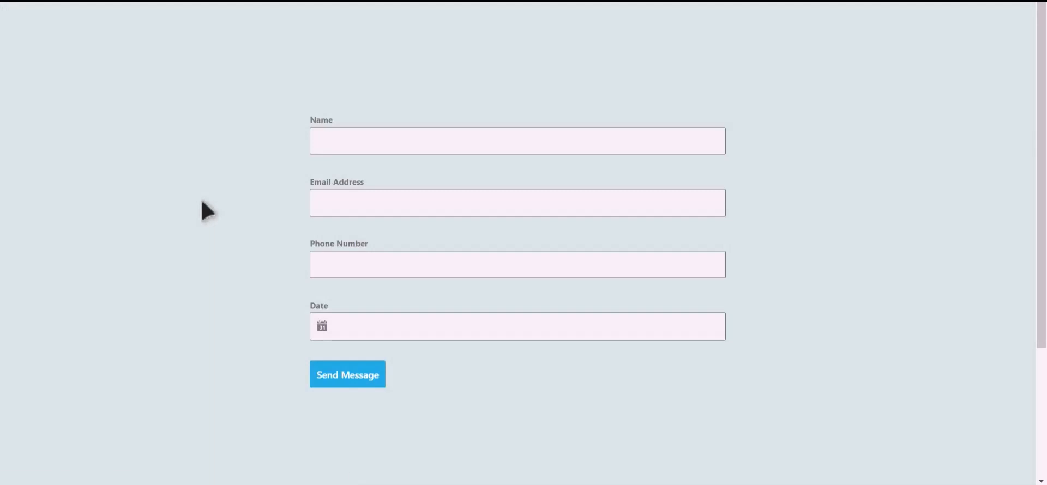
mouse_move(318, 192)
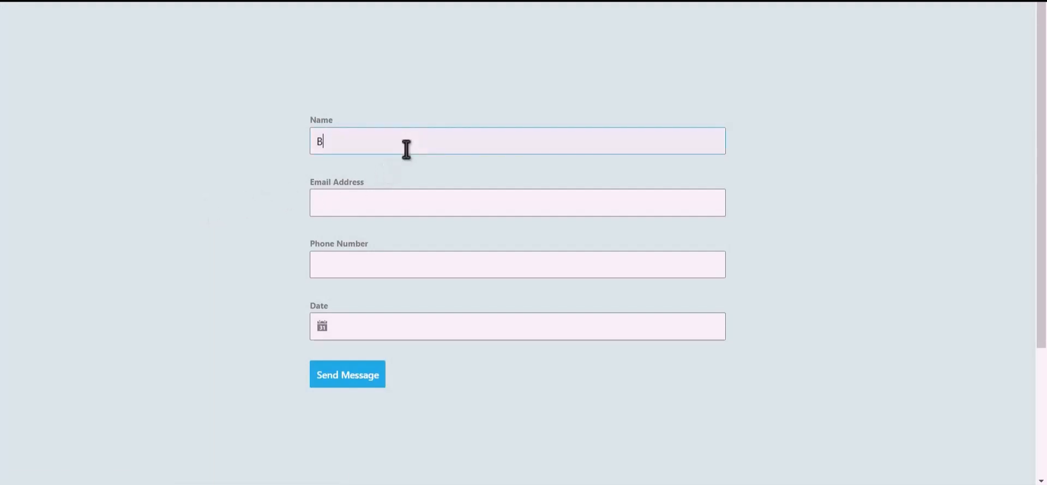
Fill the test form with name 'Bit Integrations', an email address and phone number 4445556
type("it Integ")
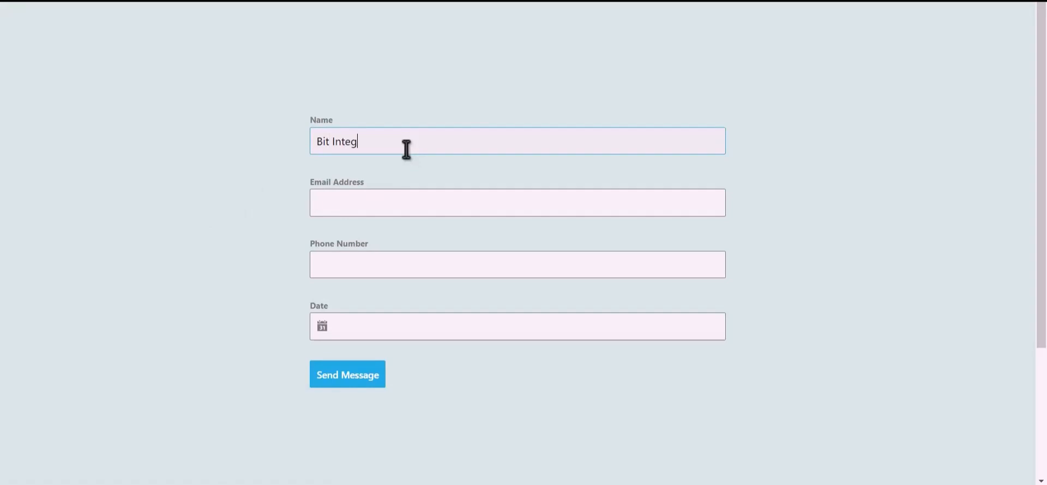
type("rations")
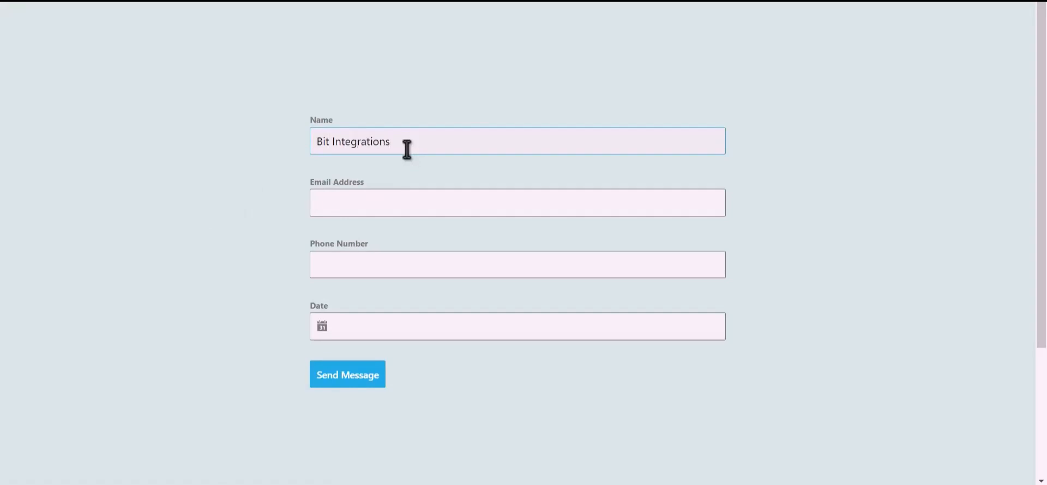
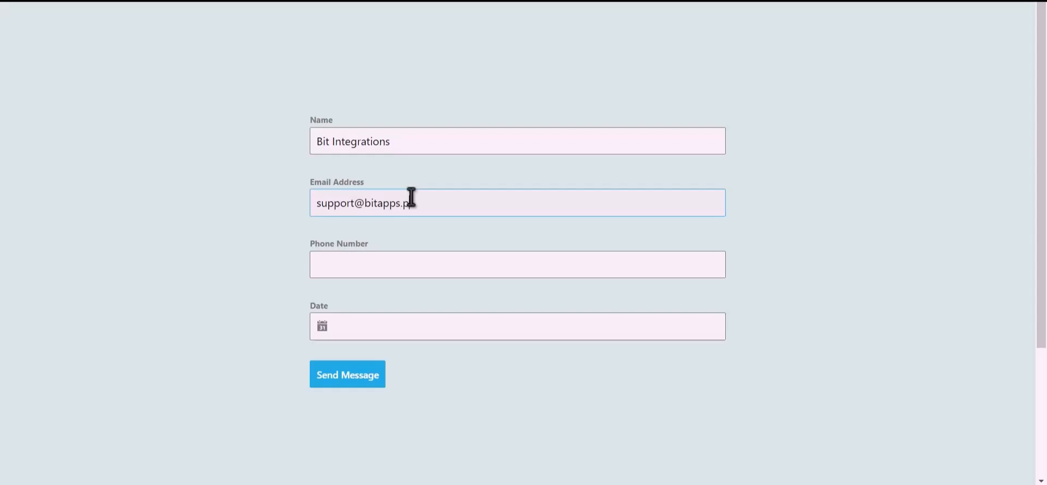
left_click(517, 264)
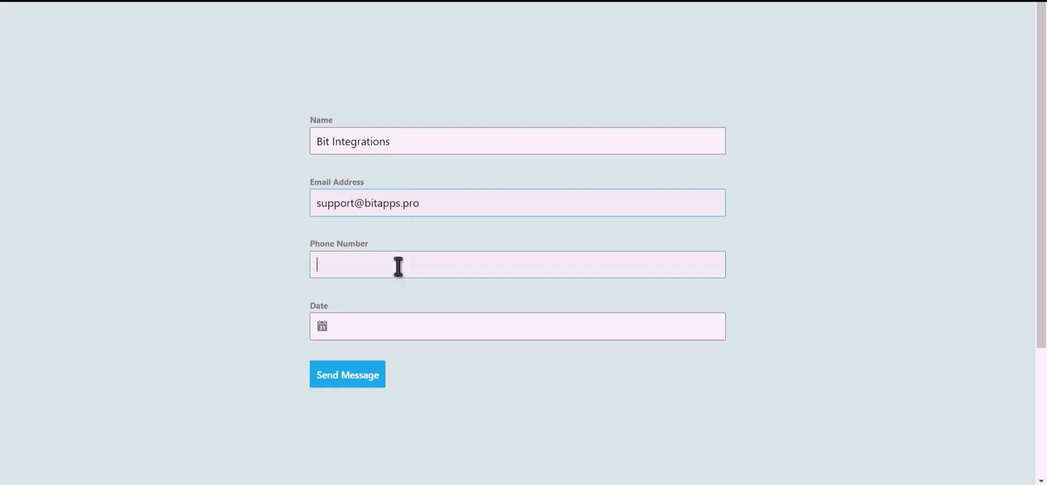
type("4445556")
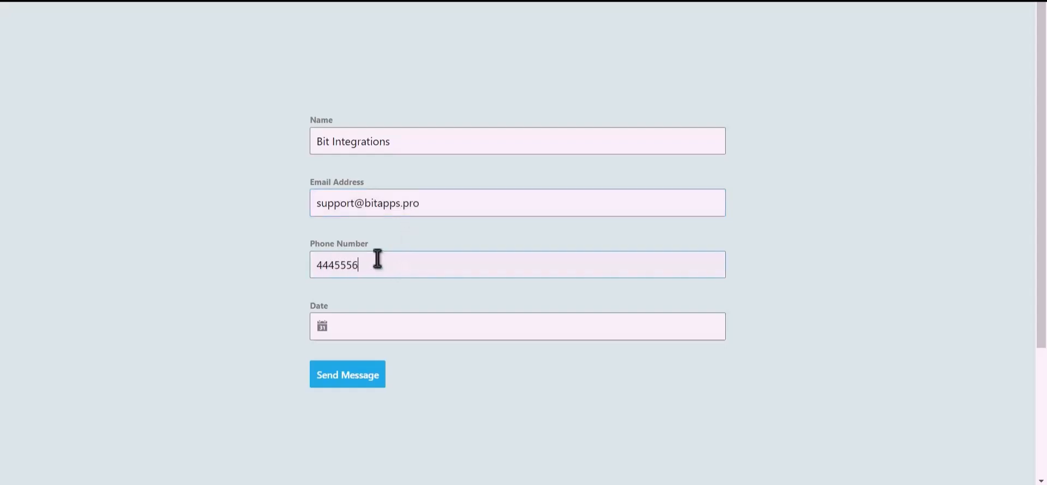
Pick June 13 in the date picker and send the form entry
left_click(516, 326)
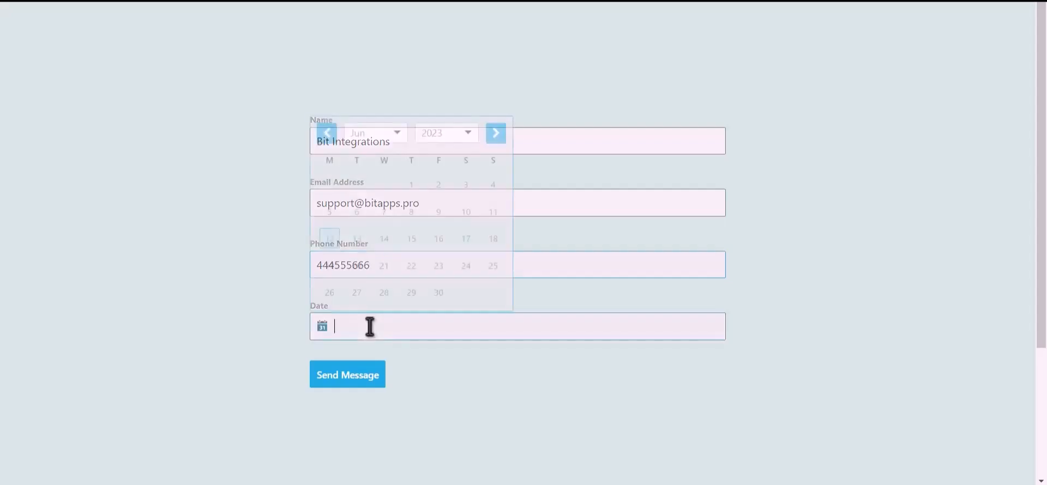
left_click(356, 238)
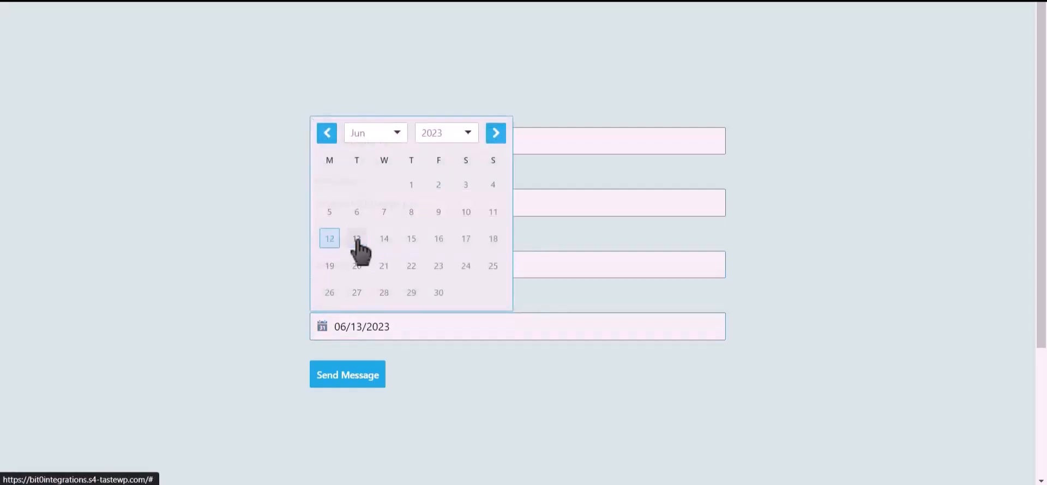
left_click(357, 238)
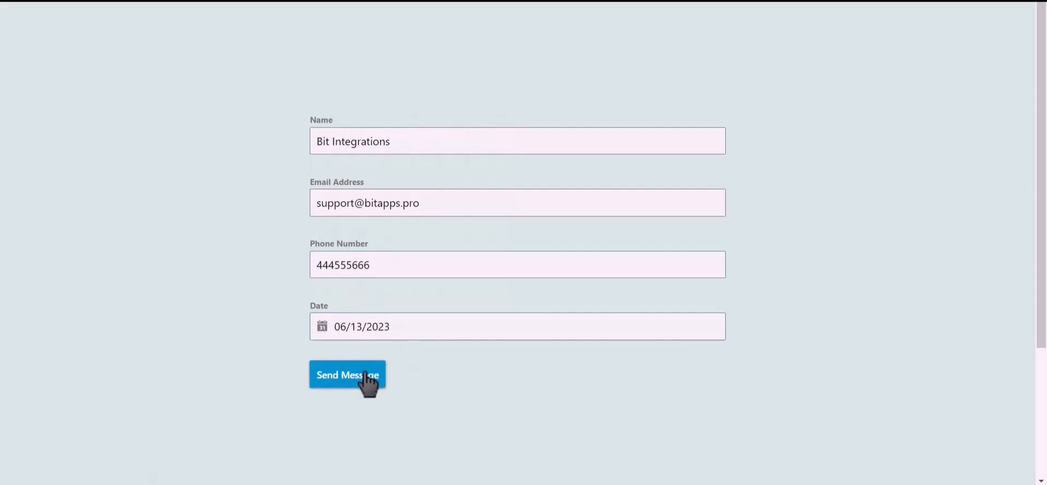
left_click(347, 375)
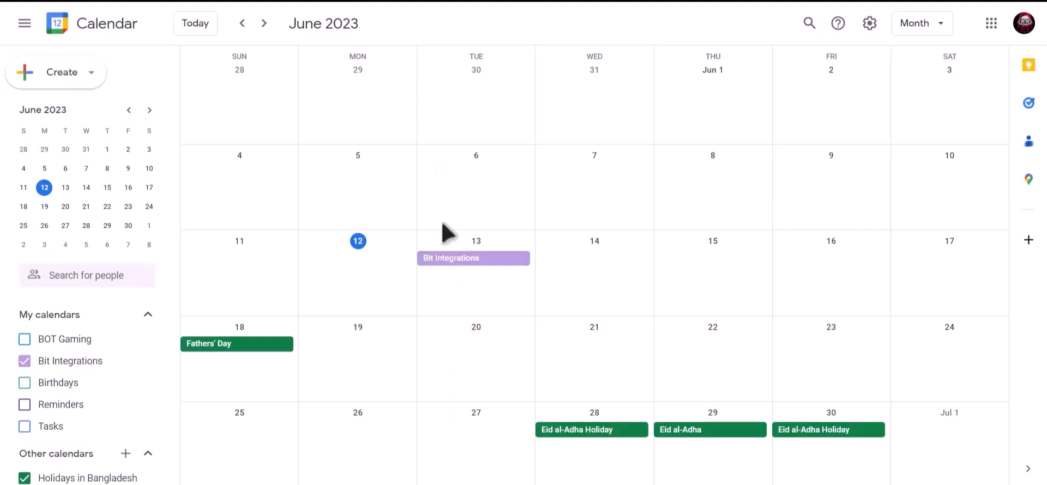
mouse_move(473, 258)
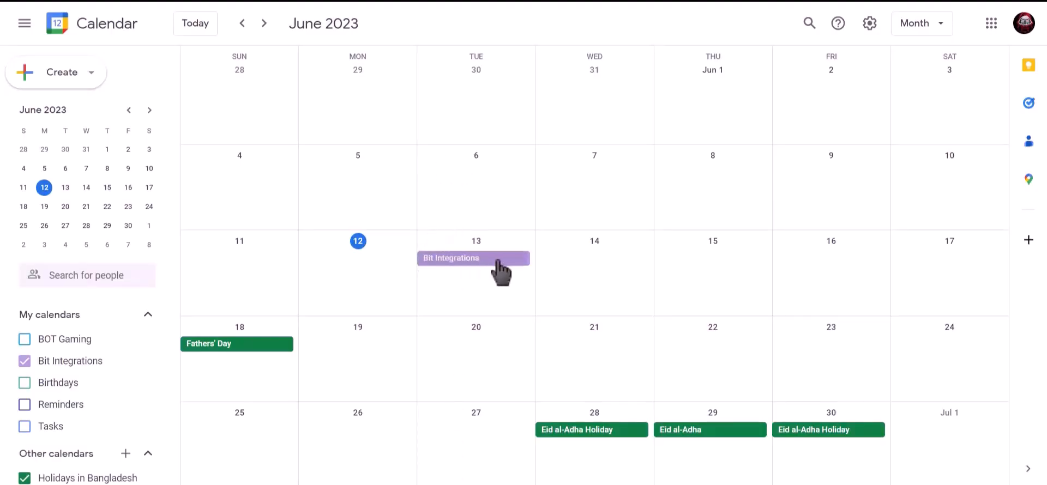
mouse_move(517, 277)
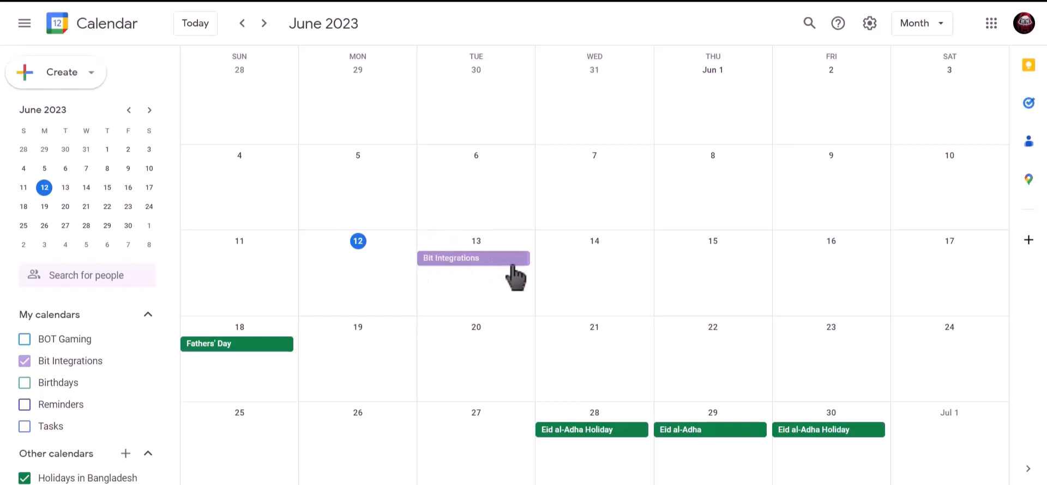
Open the details popup of the Bit Integrations event on June 13 in month view
left_click(472, 258)
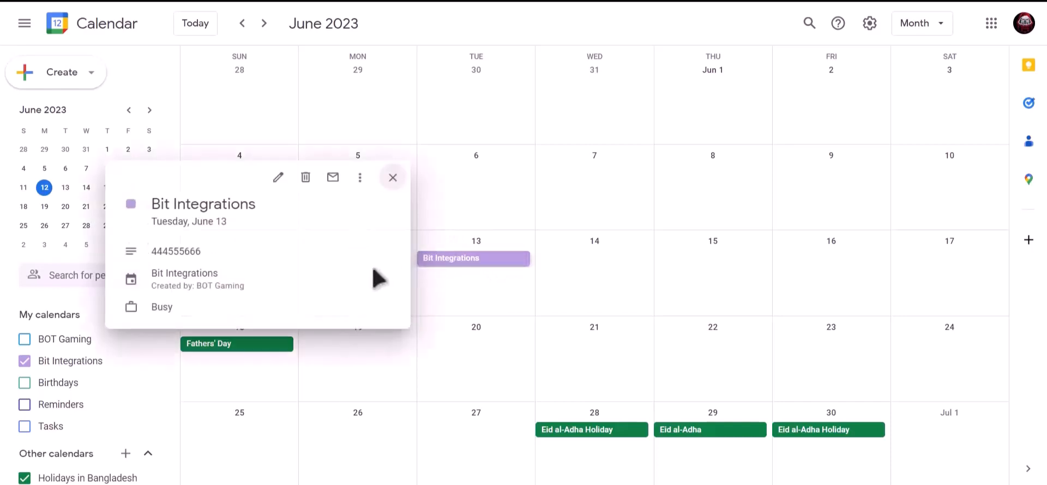